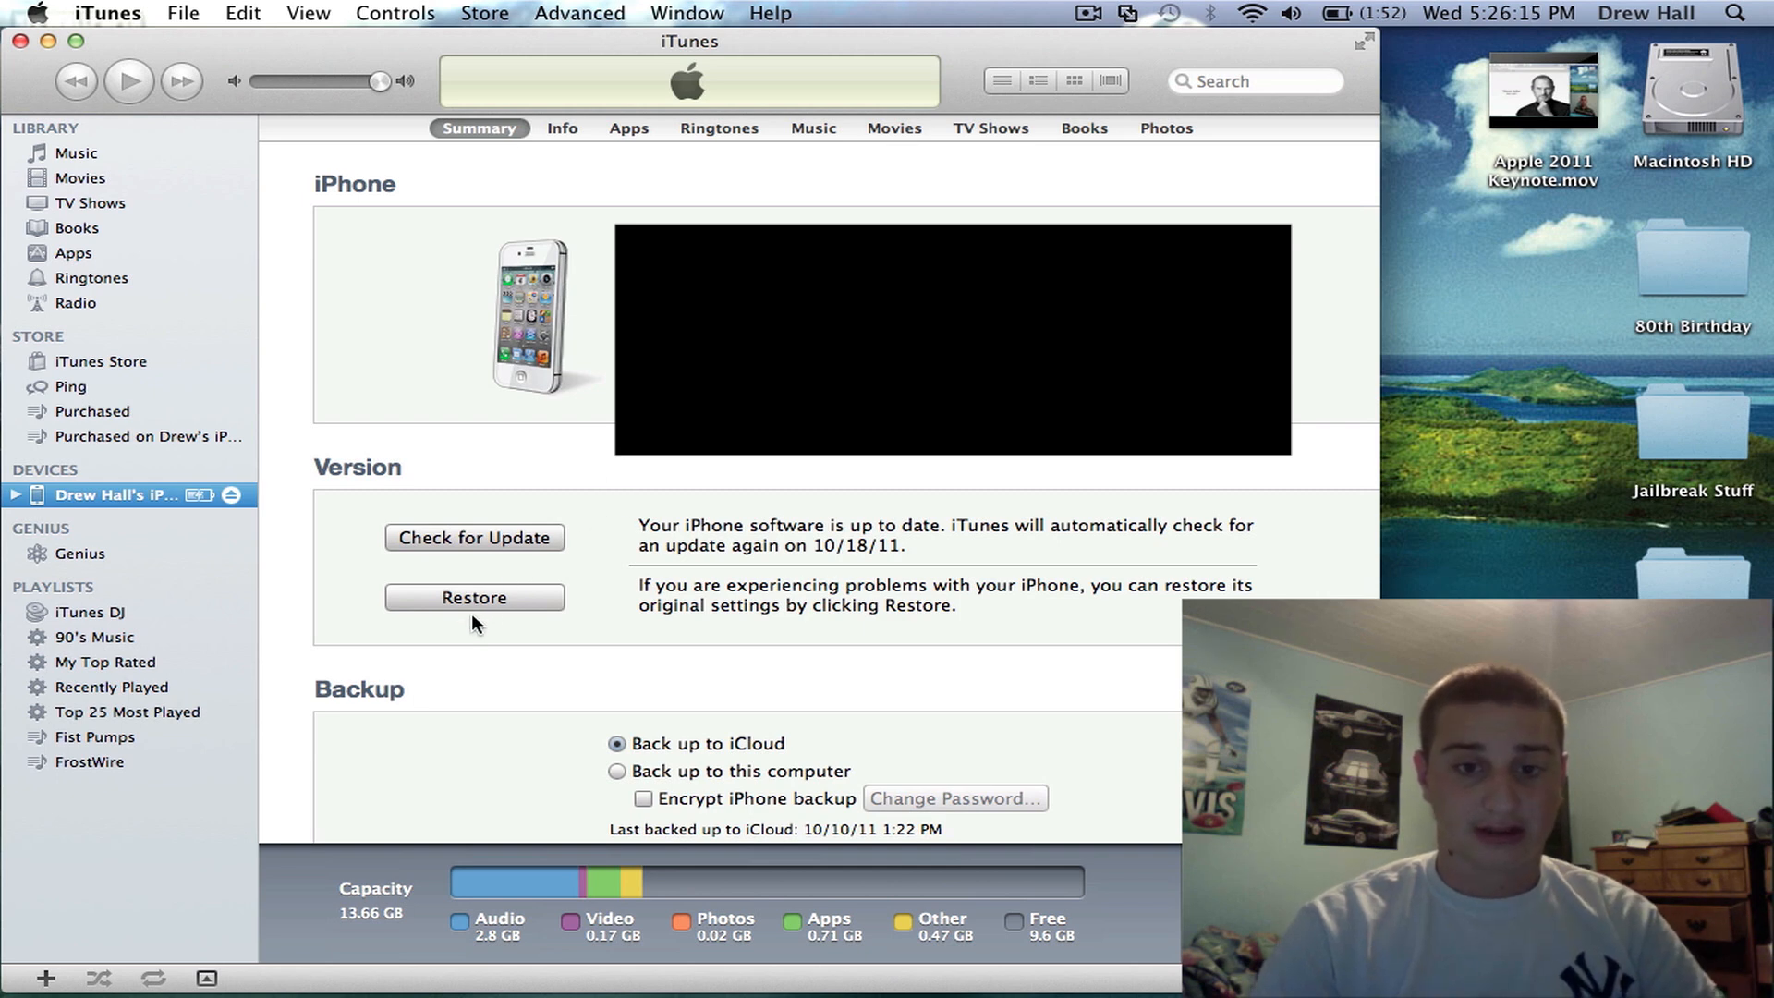
{"action": "mouse_move", "coordinate": [506, 562]}
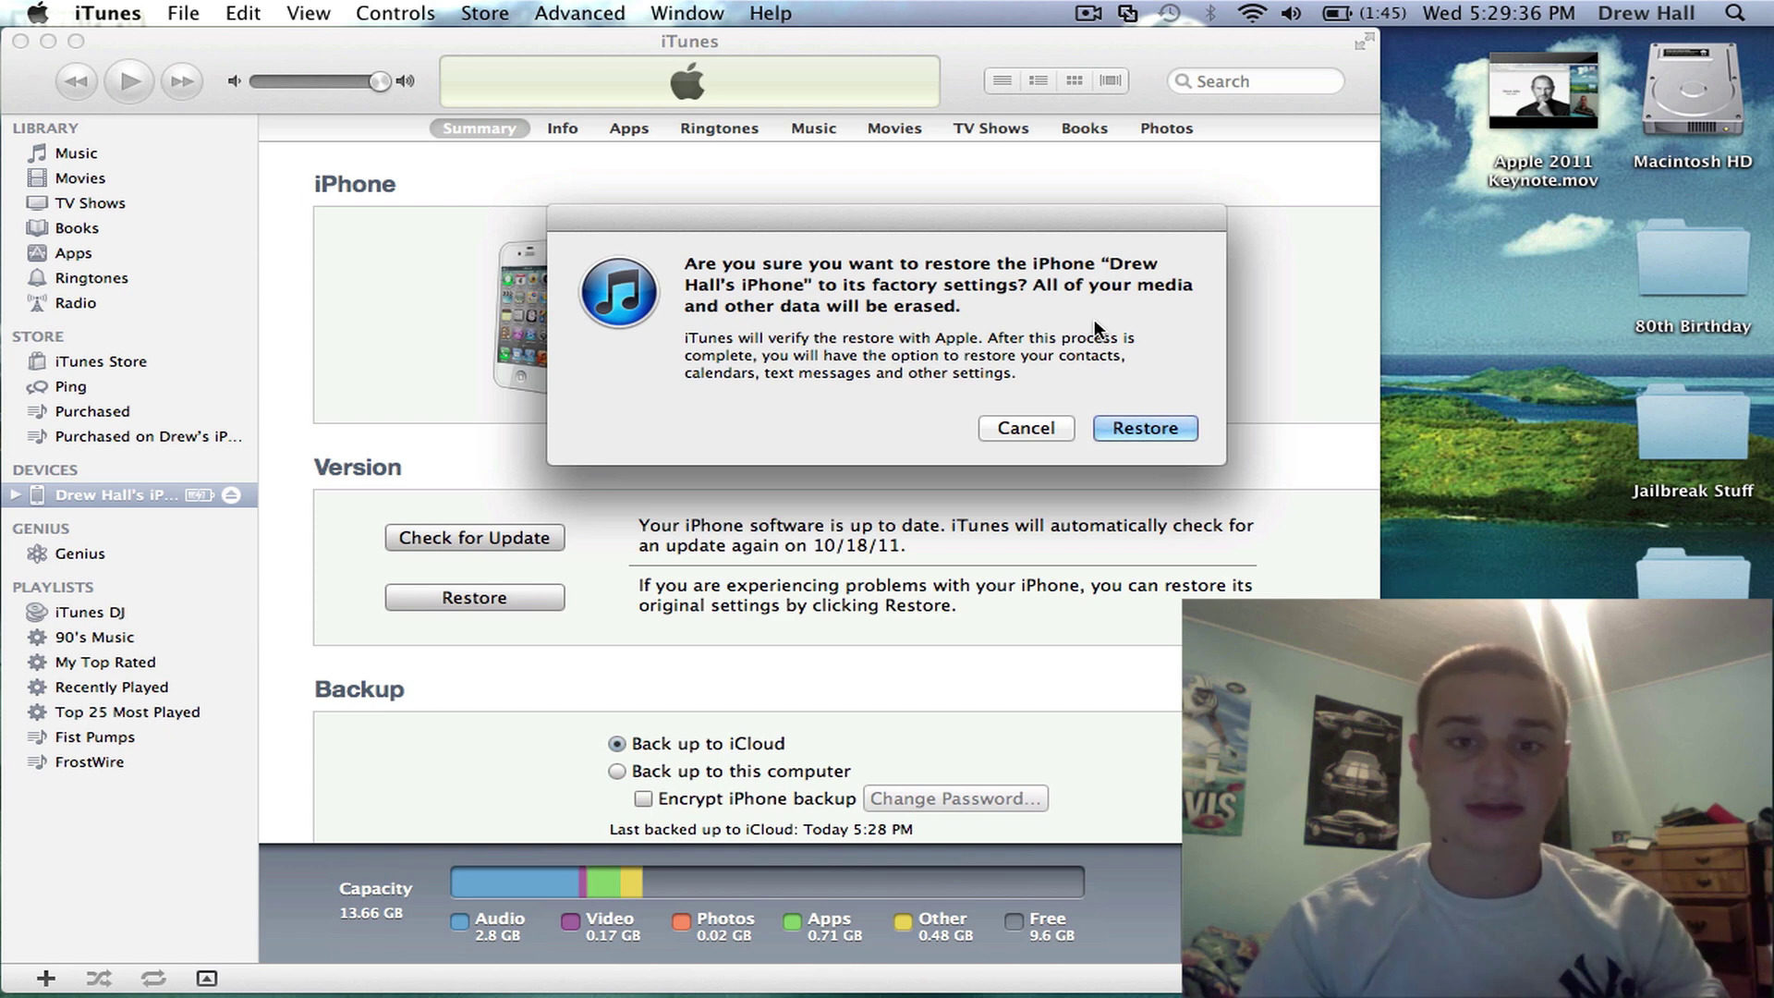
{"action": "mouse_move", "coordinate": [1086, 296]}
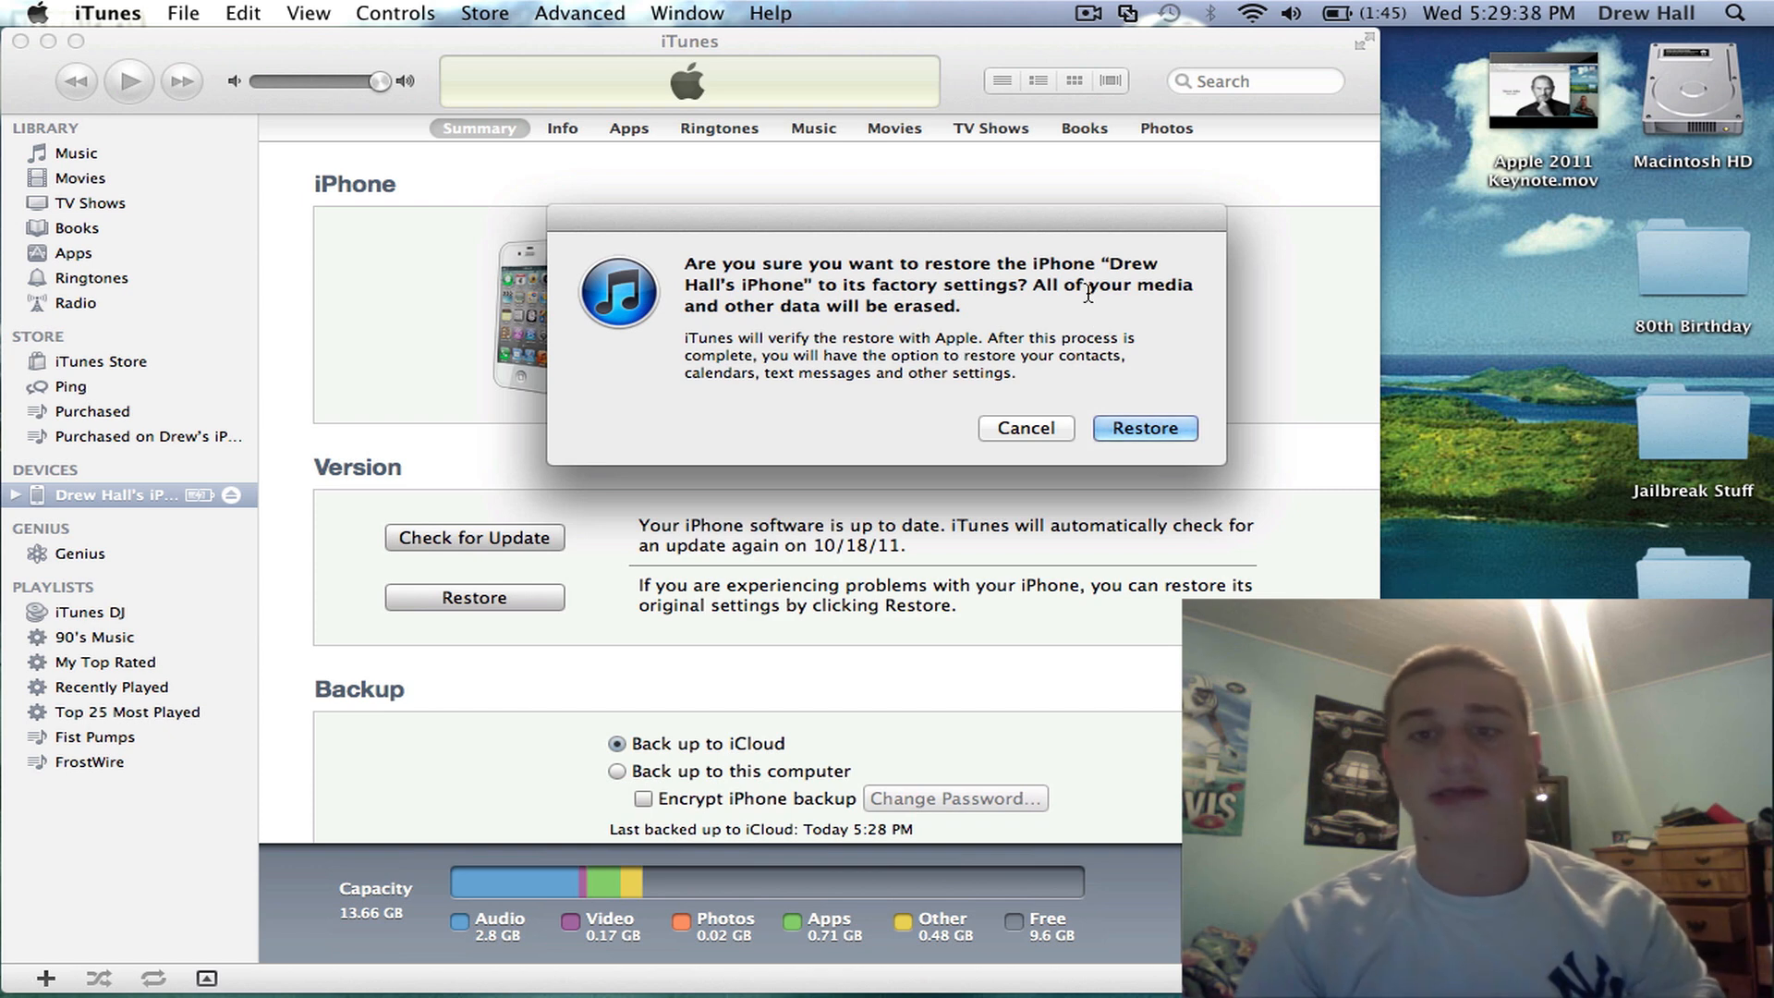
{"action": "mouse_move", "coordinate": [1031, 290]}
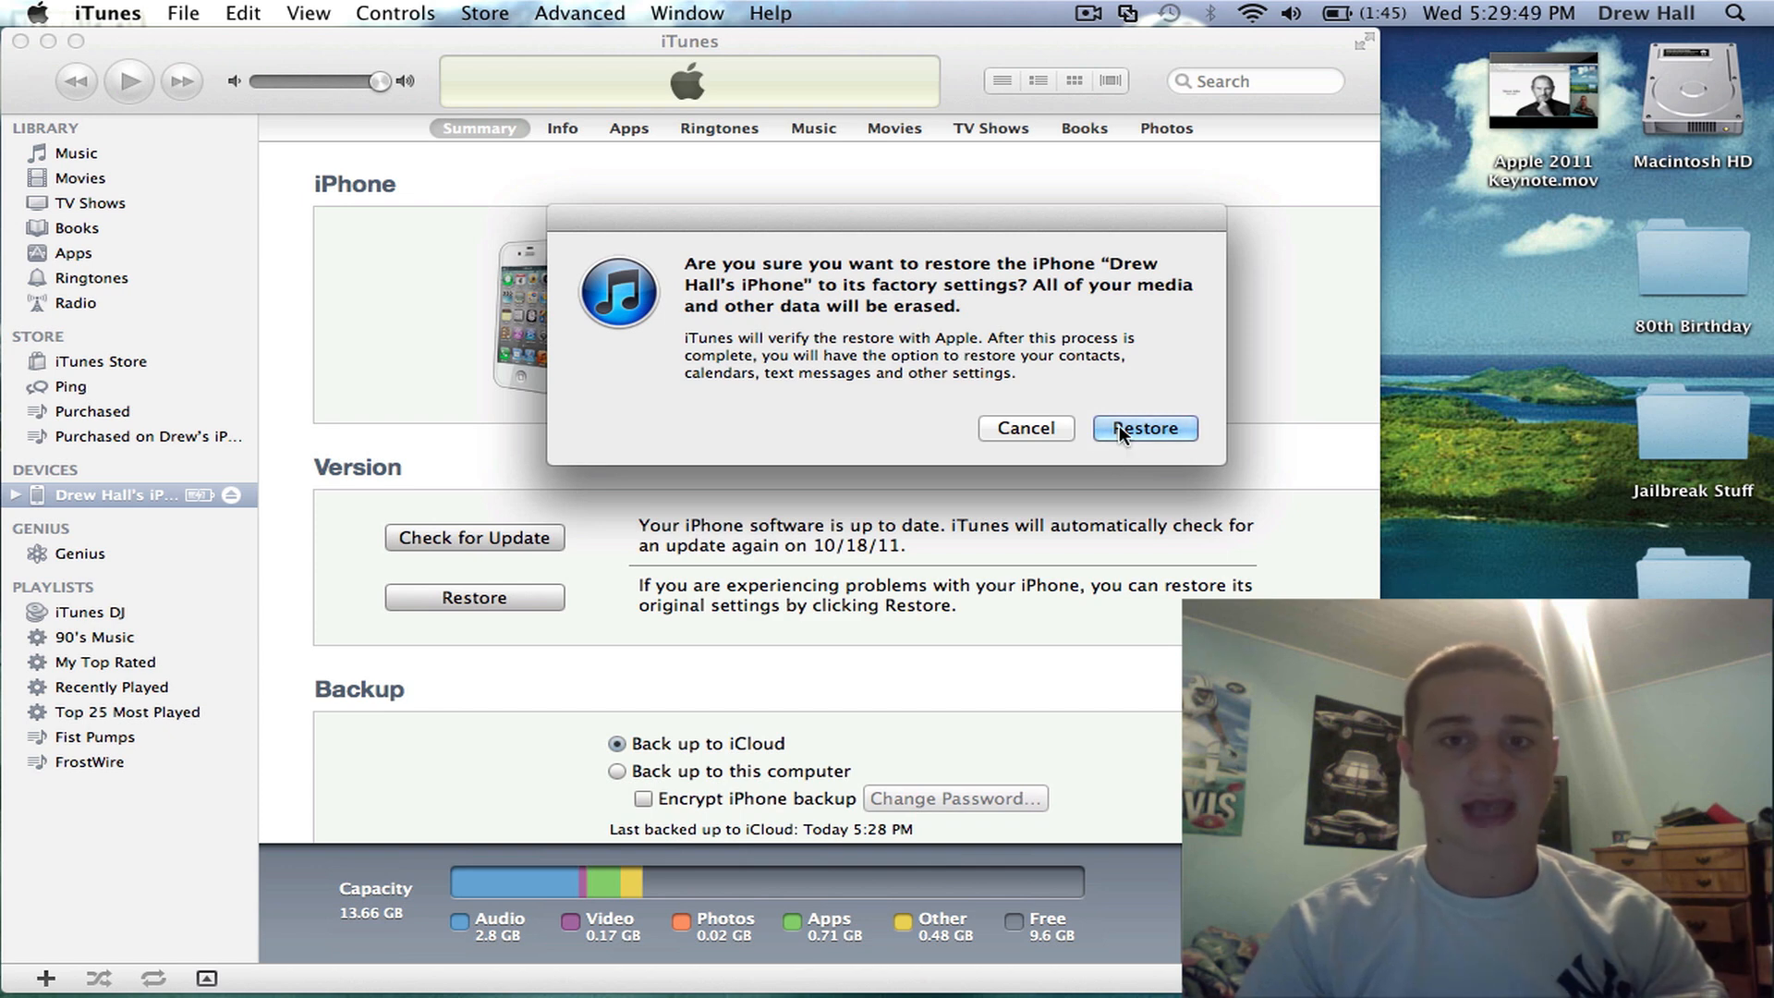
{"action": "mouse_move", "coordinate": [1168, 399]}
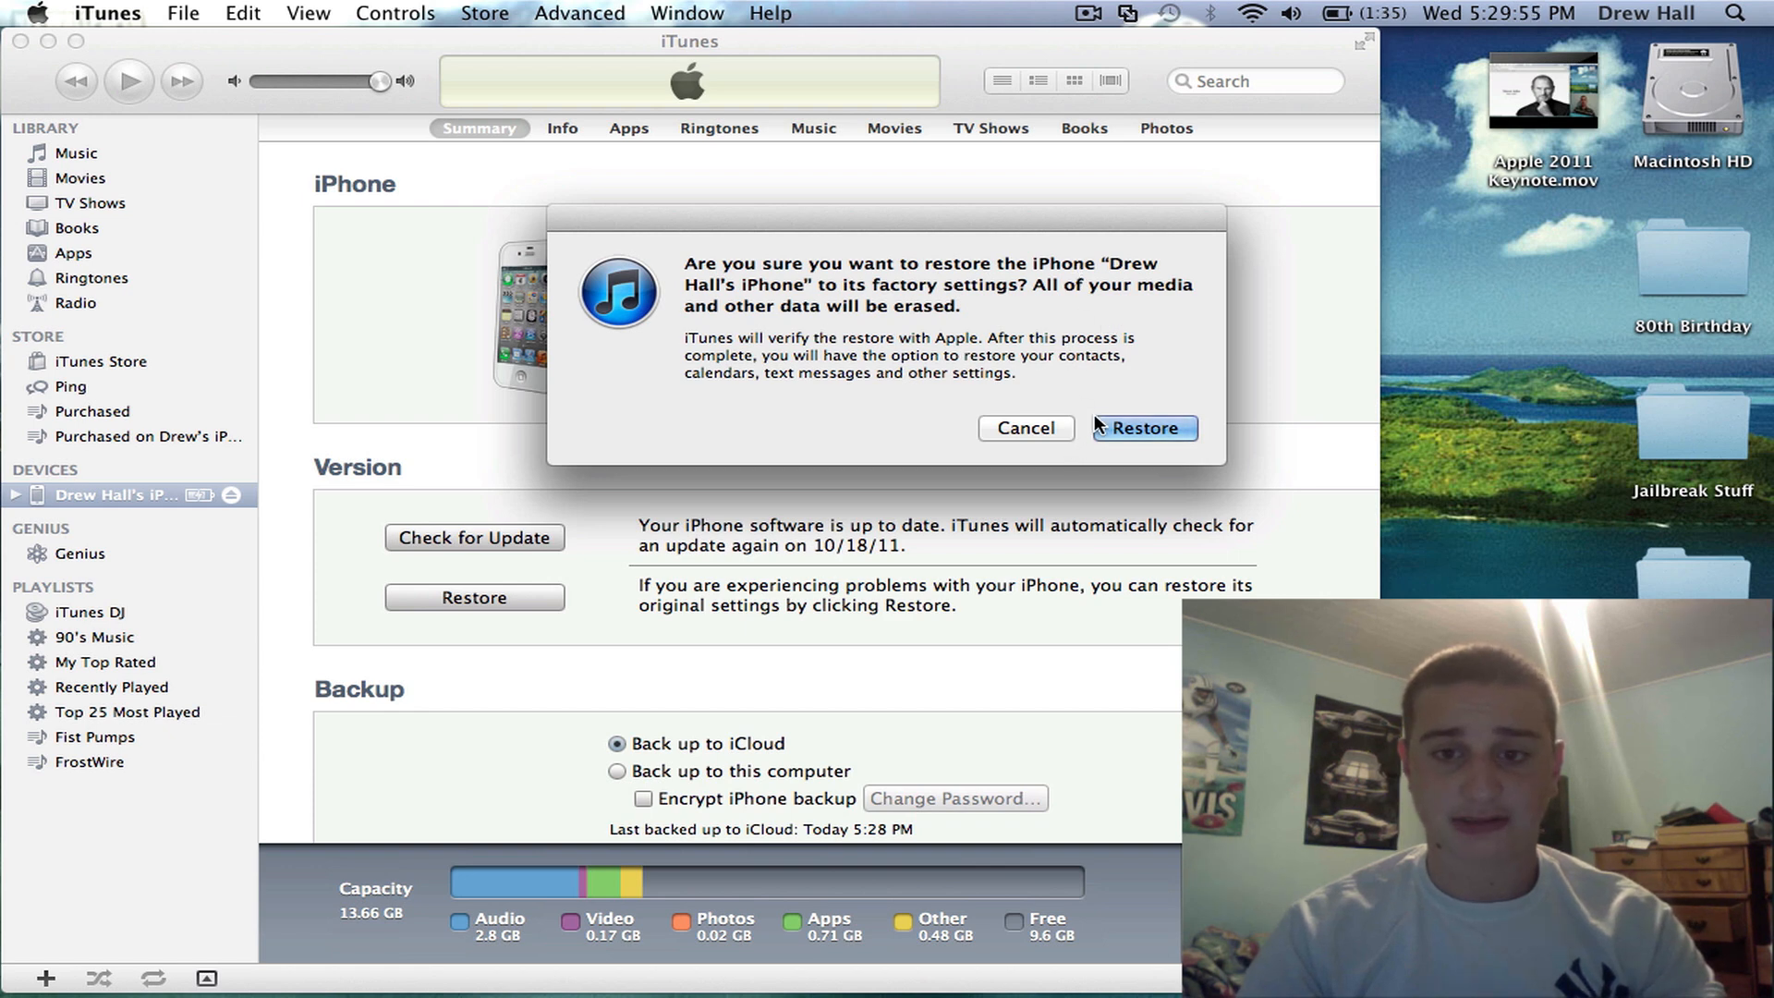
Confirm the Restore prompt to erase the iPhone and return it to factory settings
{"action": "left_click", "coordinate": [1145, 429]}
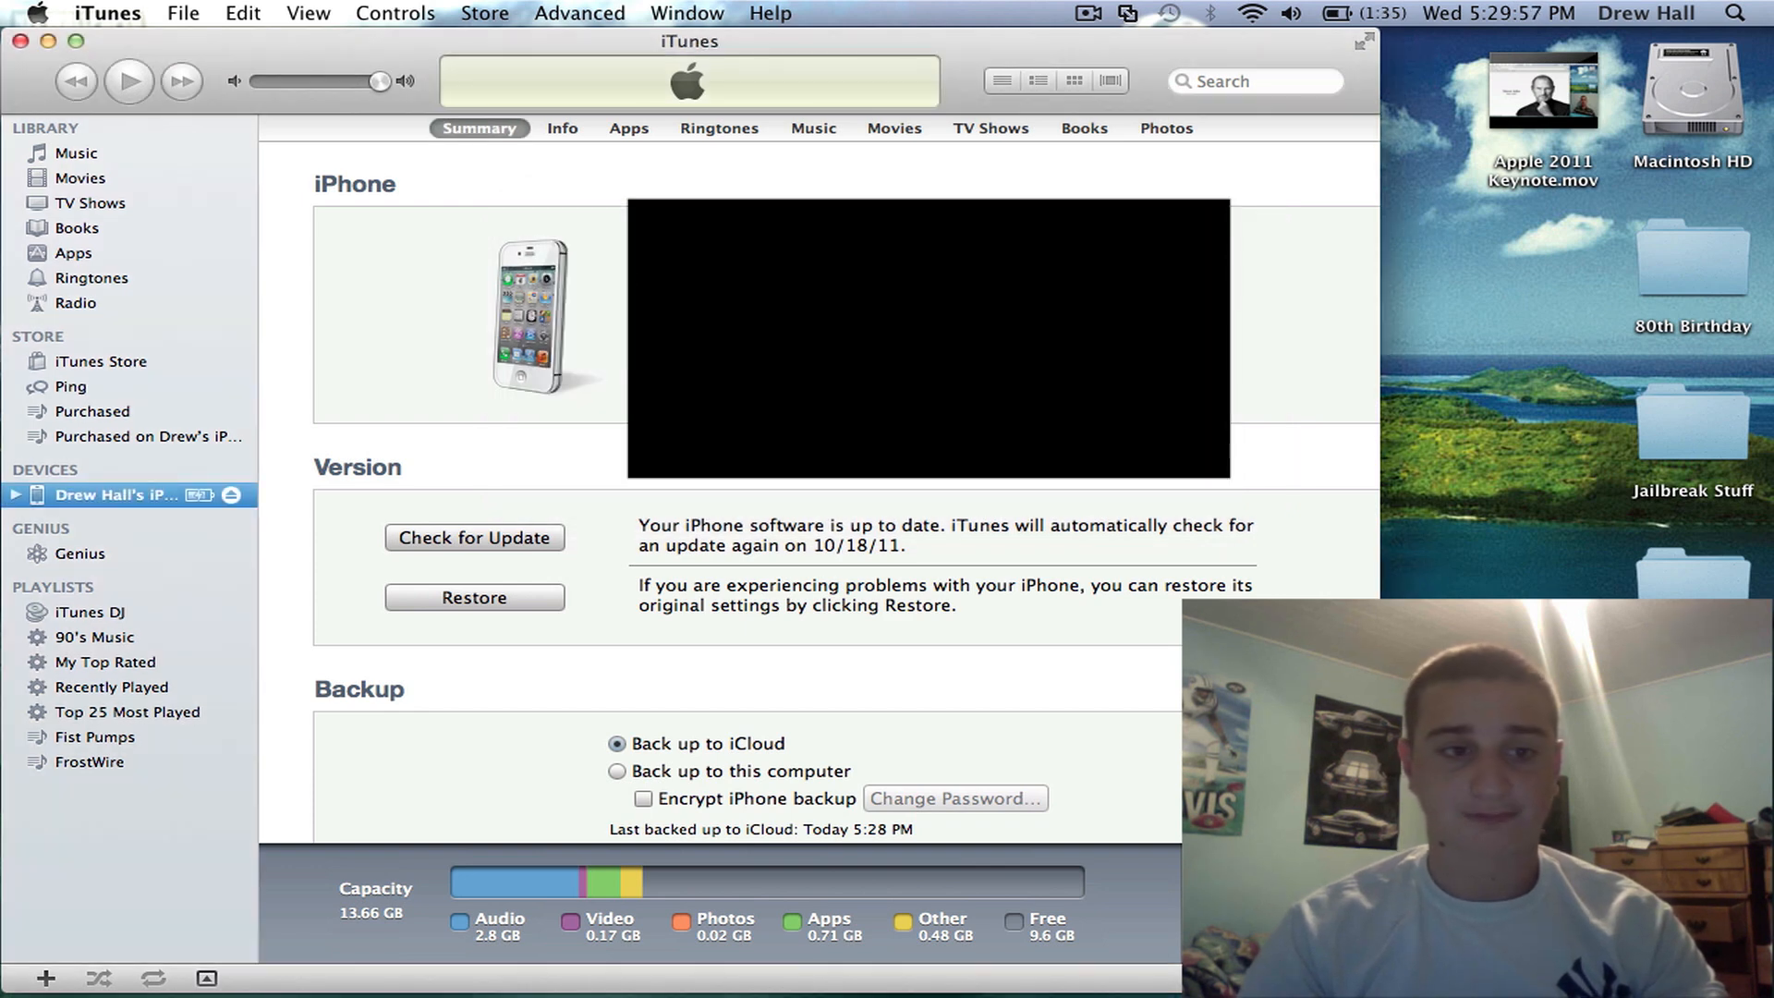
Scroll the iOS 5 release notes down to the compatible devices and security information
{"action": "left_click", "coordinate": [473, 536]}
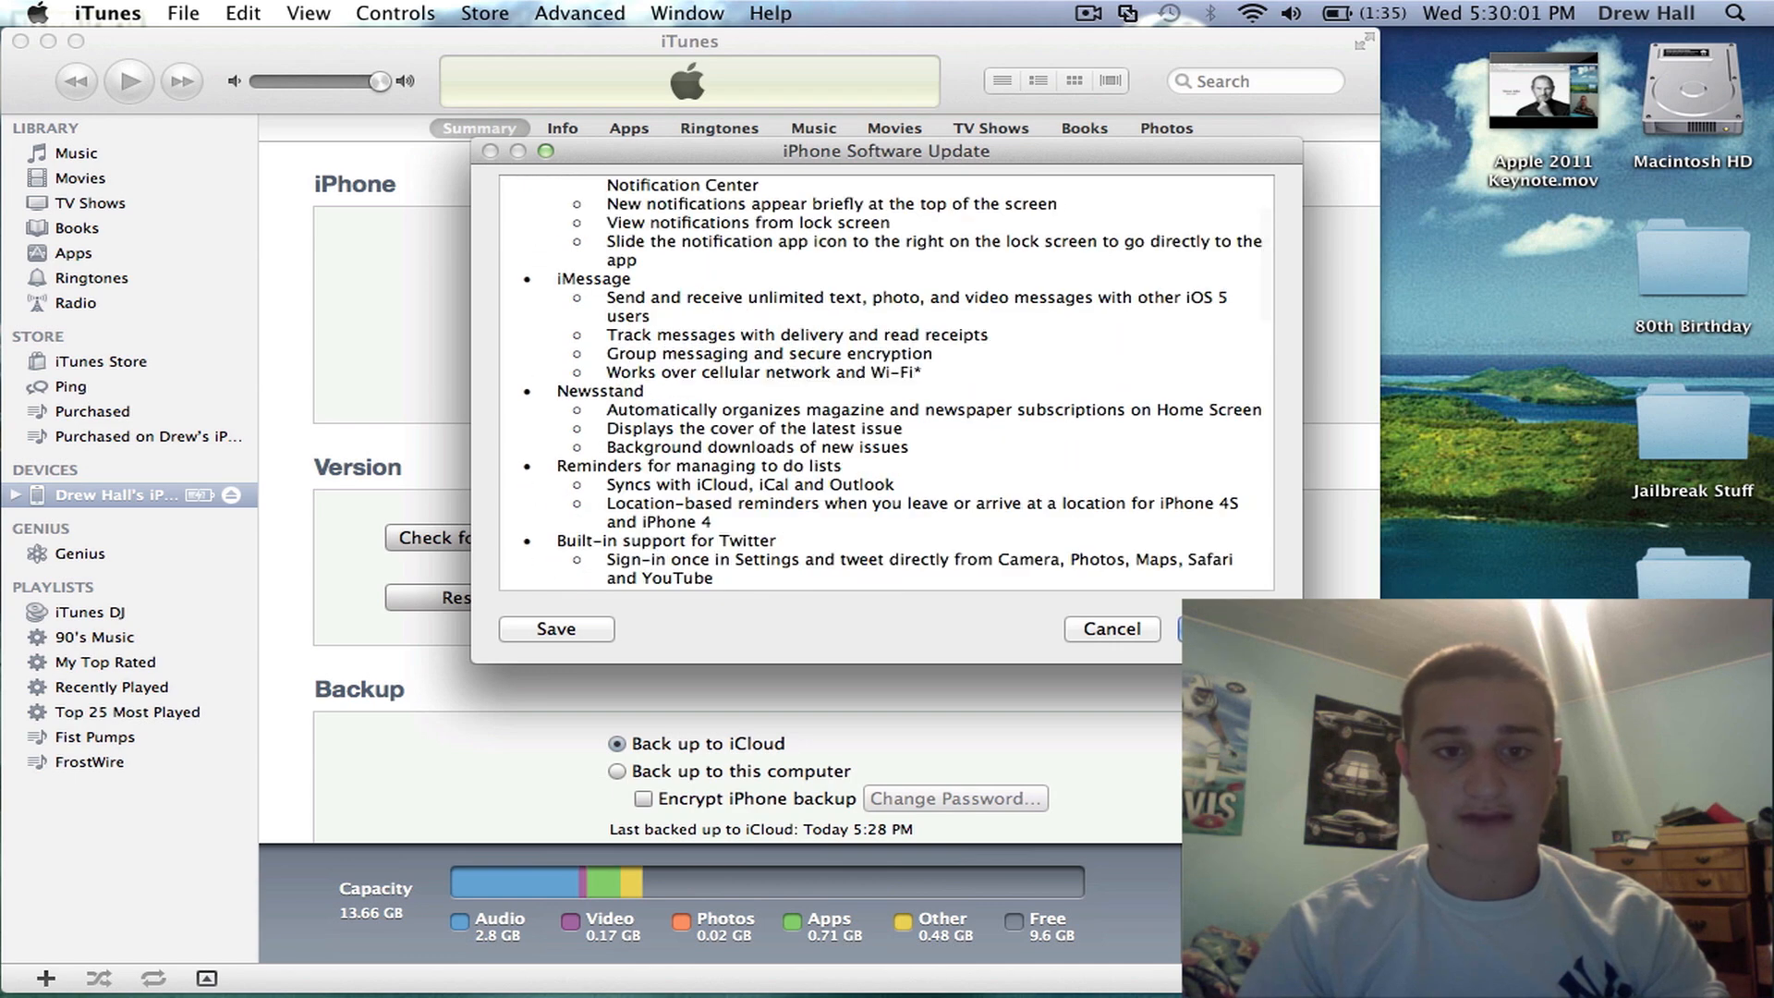
{"action": "scroll", "scroll_direction": "down", "scroll_amount": 3}
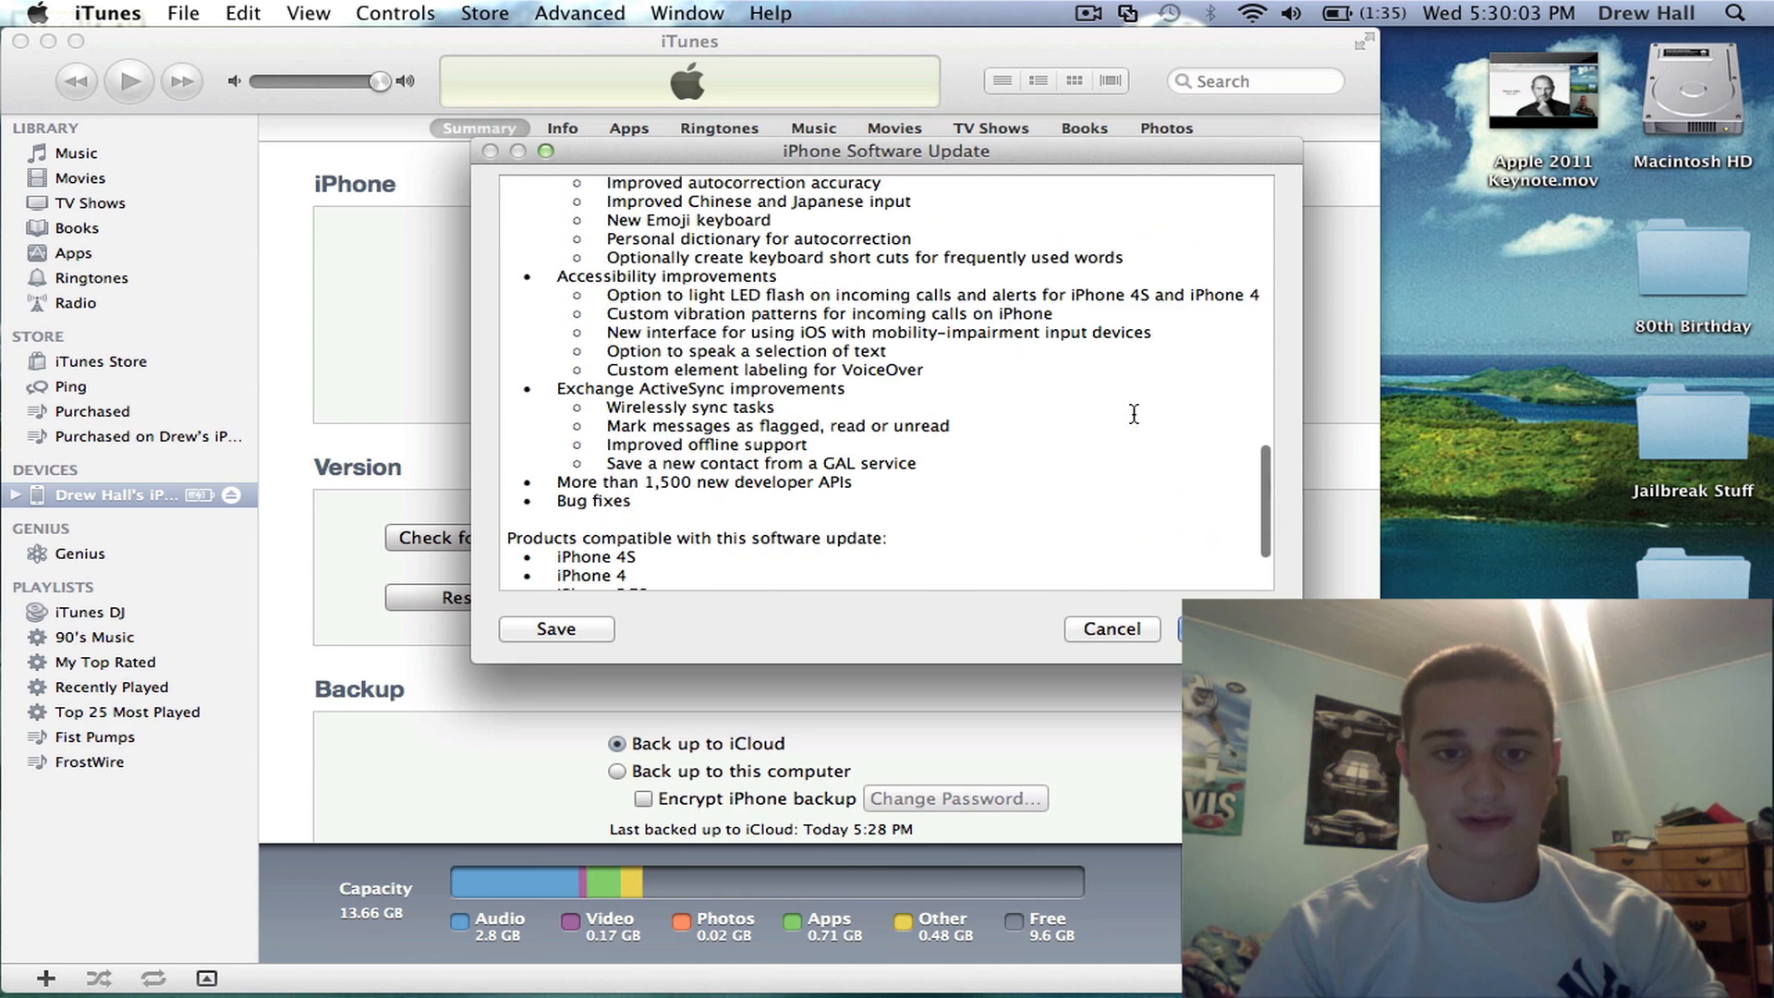
{"action": "scroll", "scroll_direction": "down", "scroll_amount": 3}
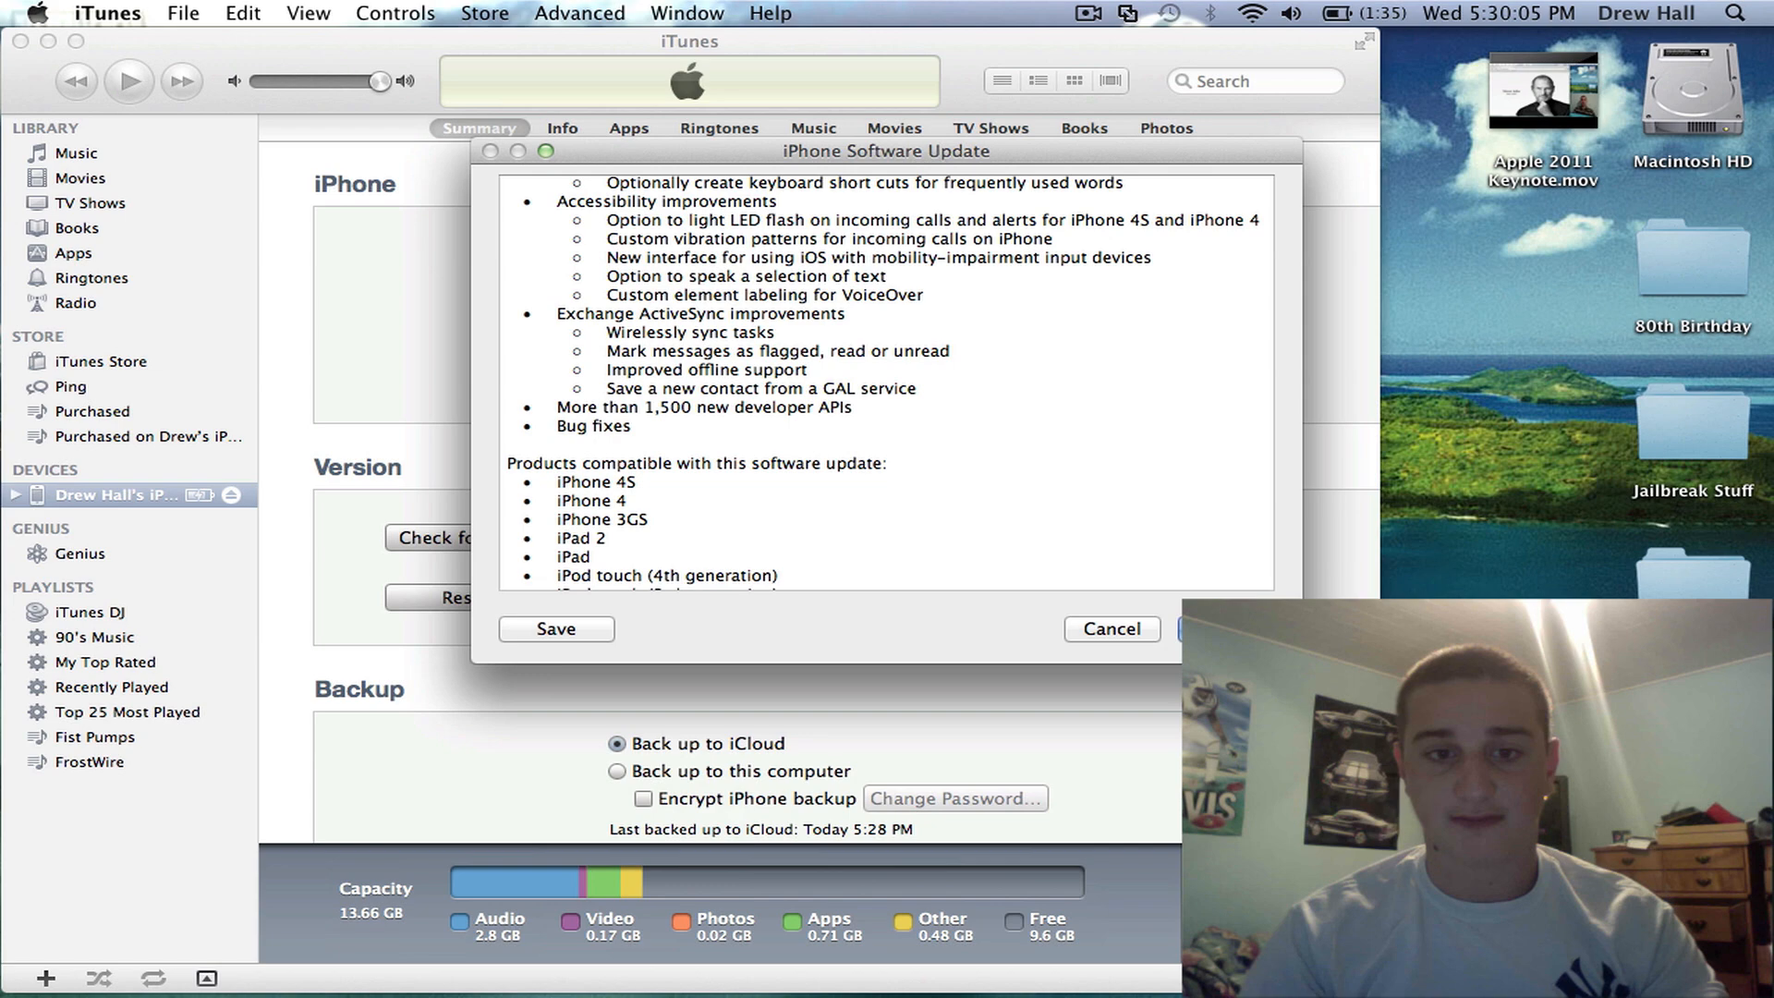
{"action": "scroll", "scroll_direction": "down", "scroll_amount": 3}
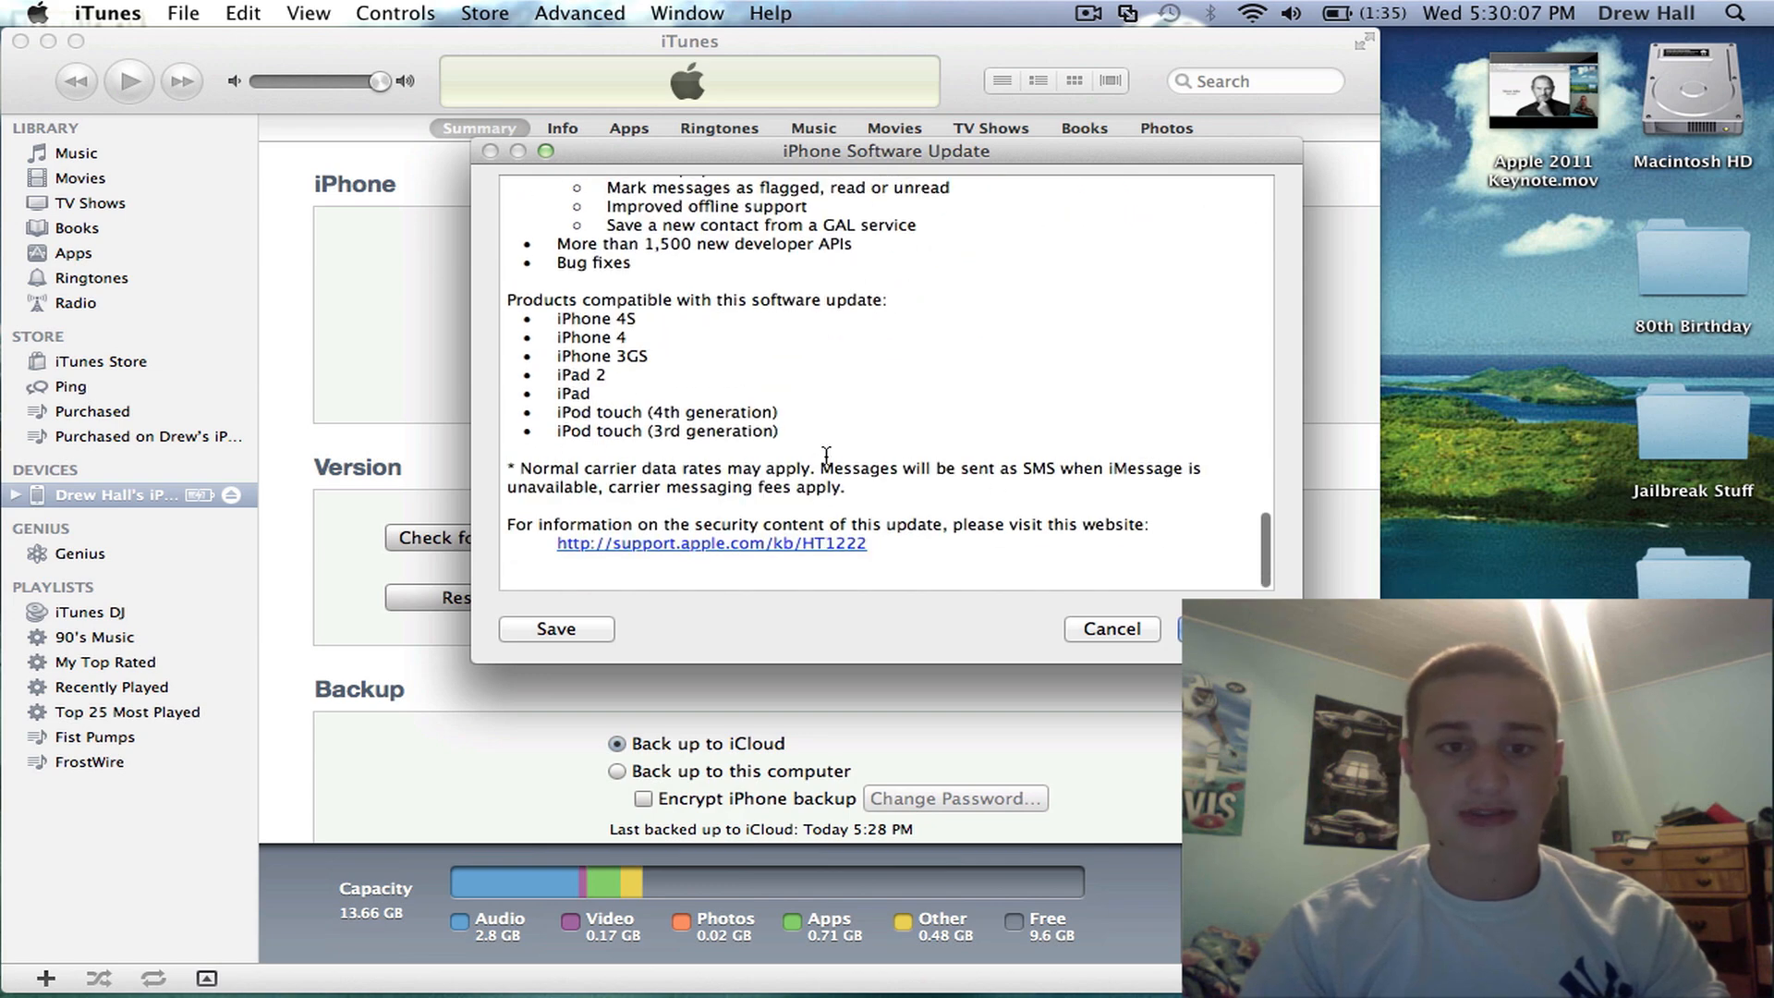
{"action": "left_click_drag", "start_coordinate": [556, 318], "coordinate": [778, 431]}
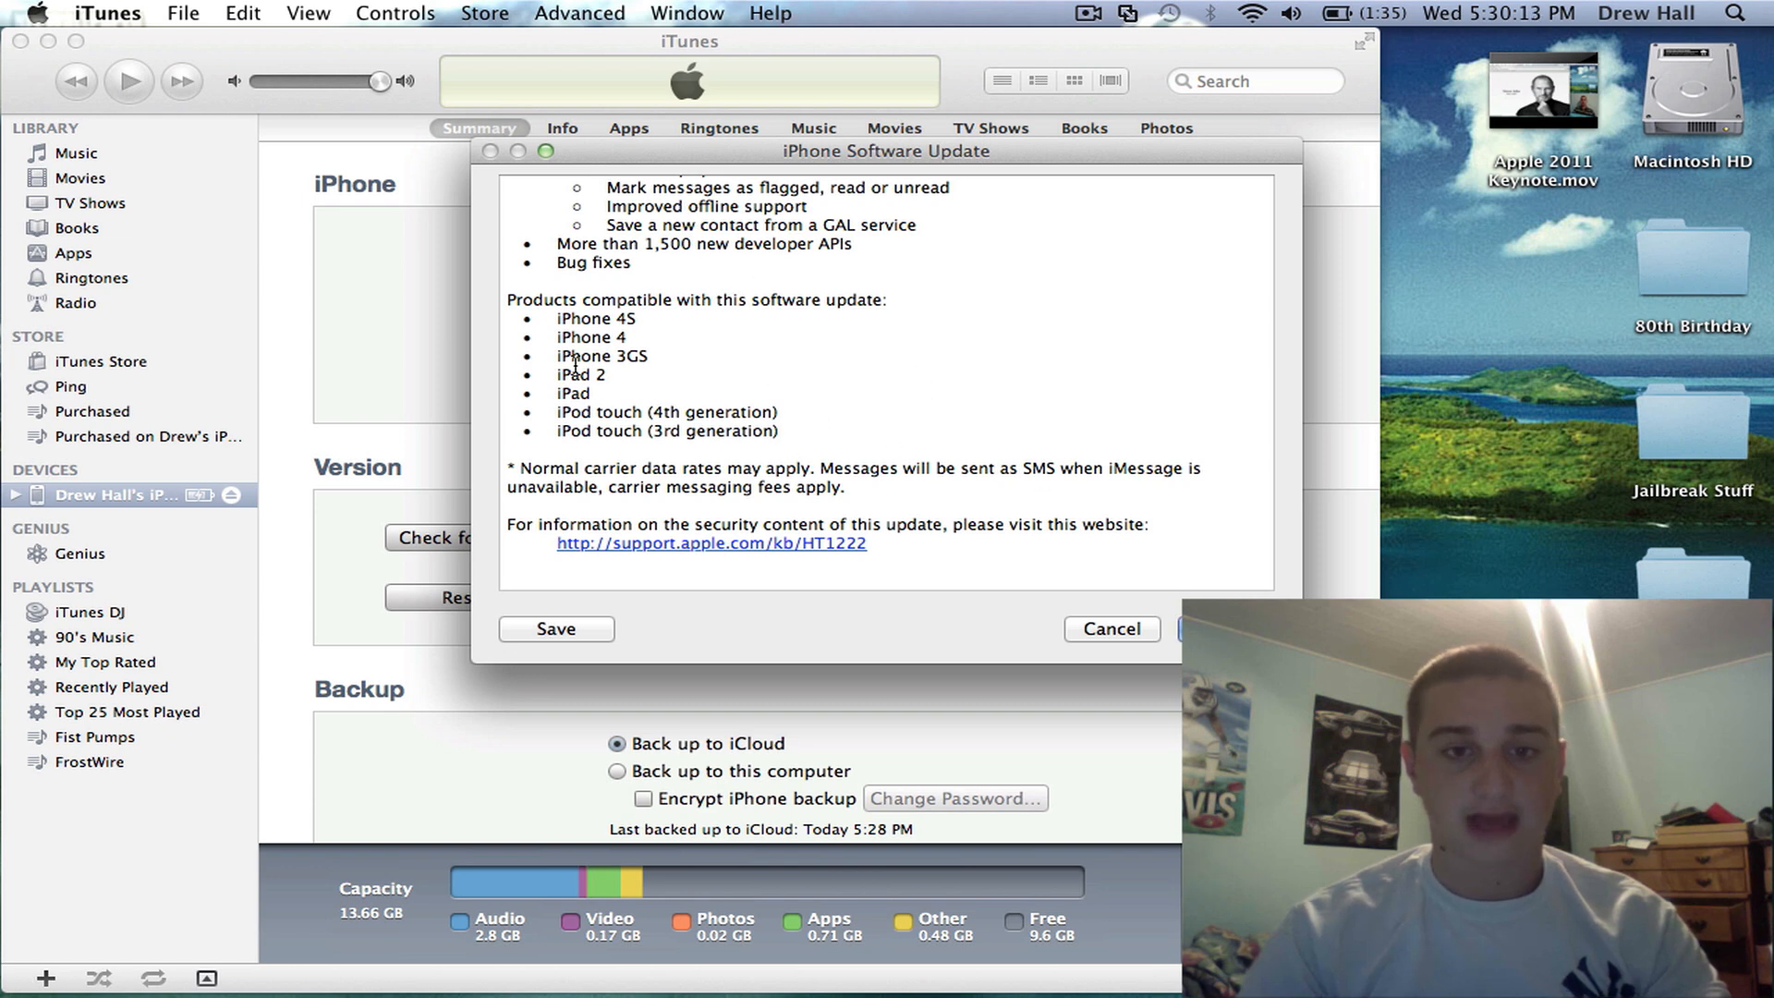
{"action": "mouse_move", "coordinate": [1180, 517]}
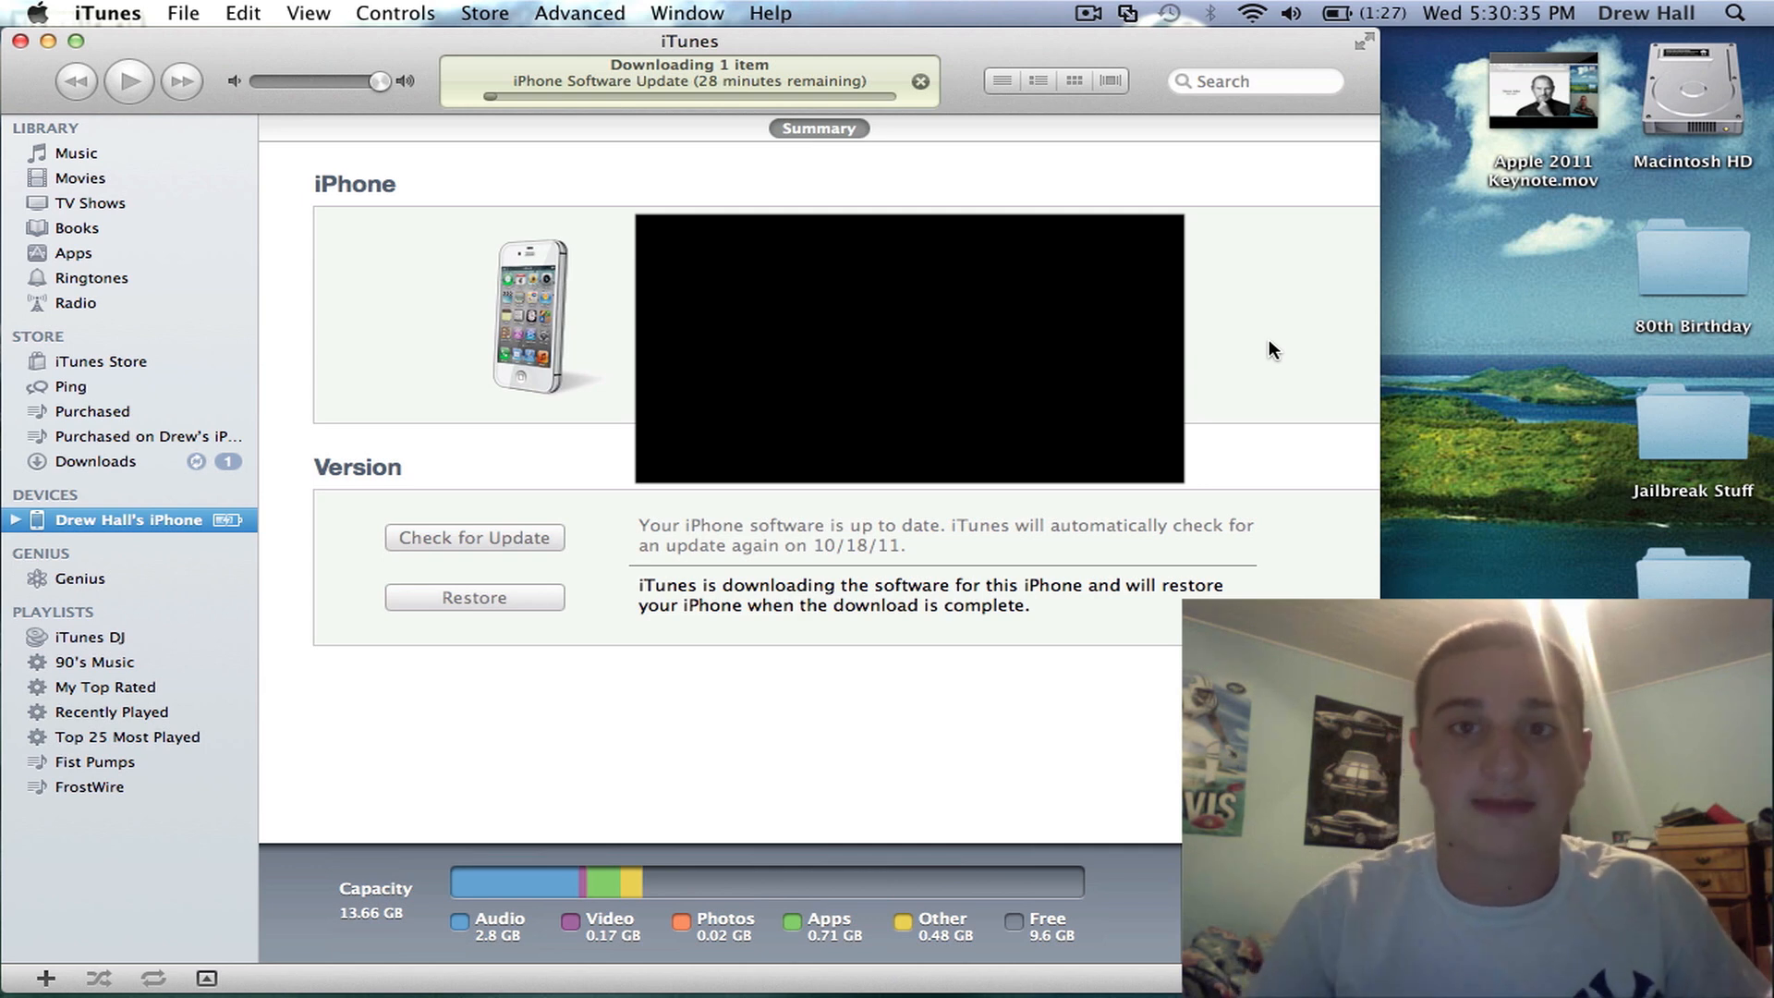
Select the iPhone under Devices to show its Summary pane during the 782 MB download
{"action": "left_click", "coordinate": [96, 462]}
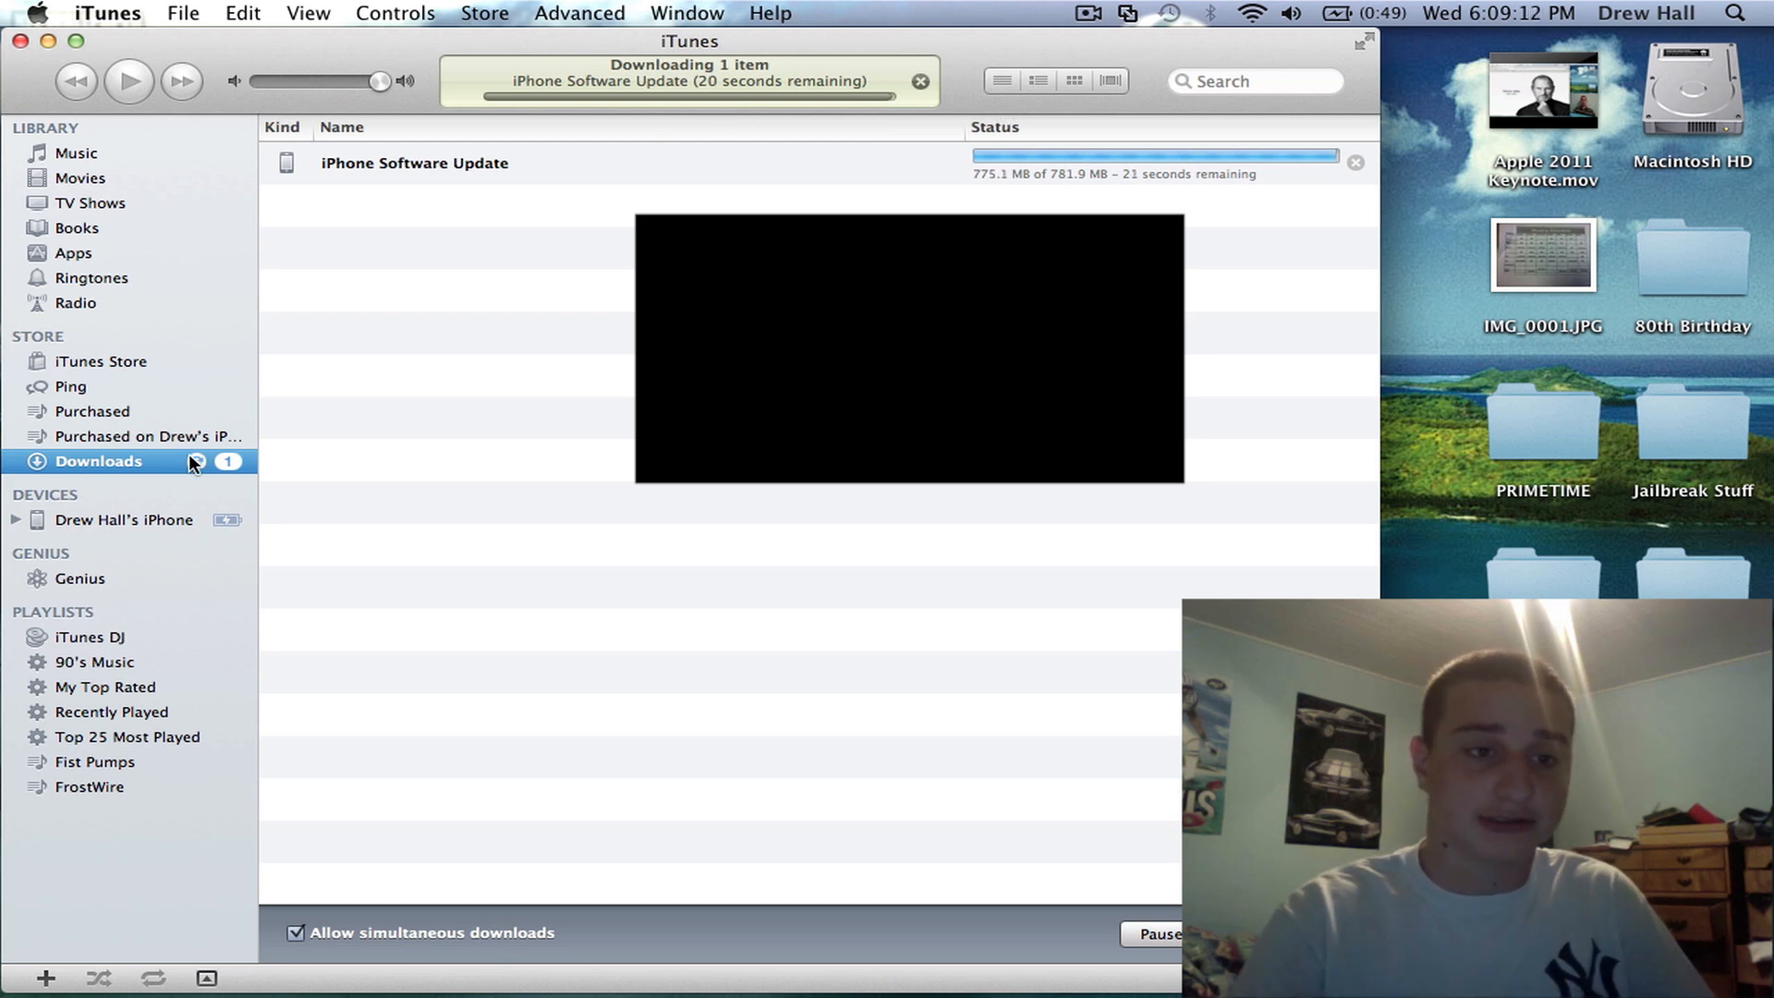
{"action": "left_click", "coordinate": [126, 521]}
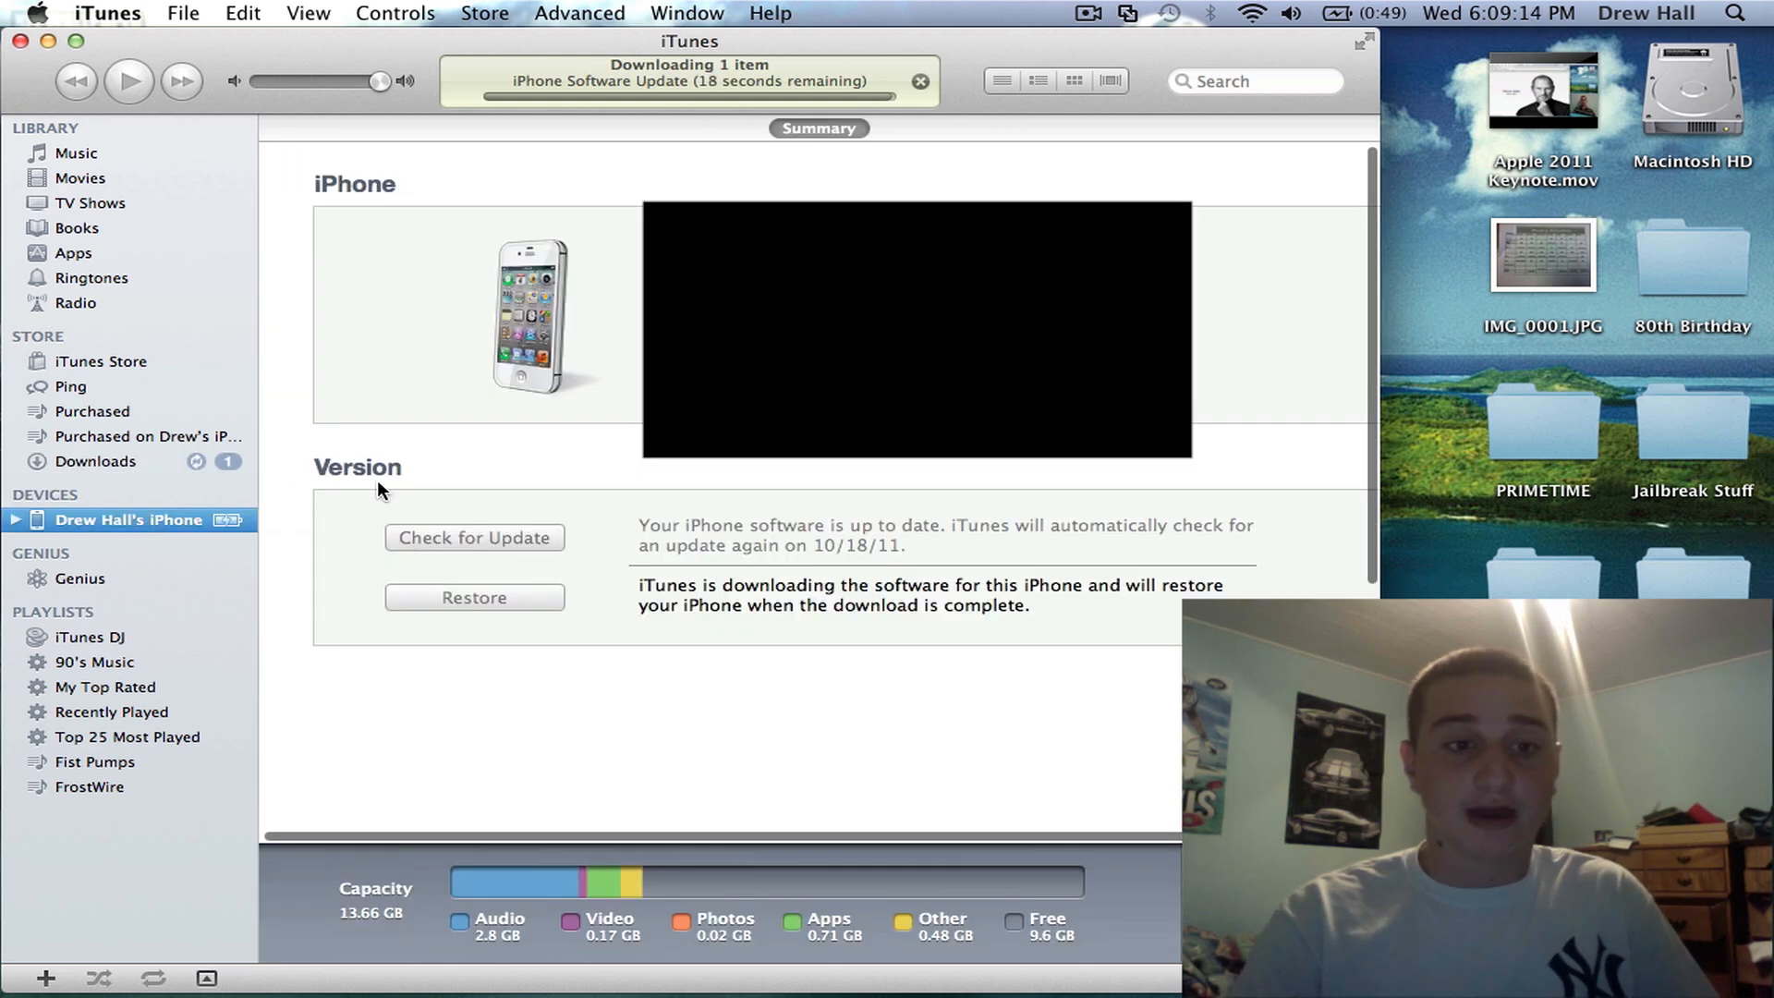
{"action": "mouse_move", "coordinate": [591, 513]}
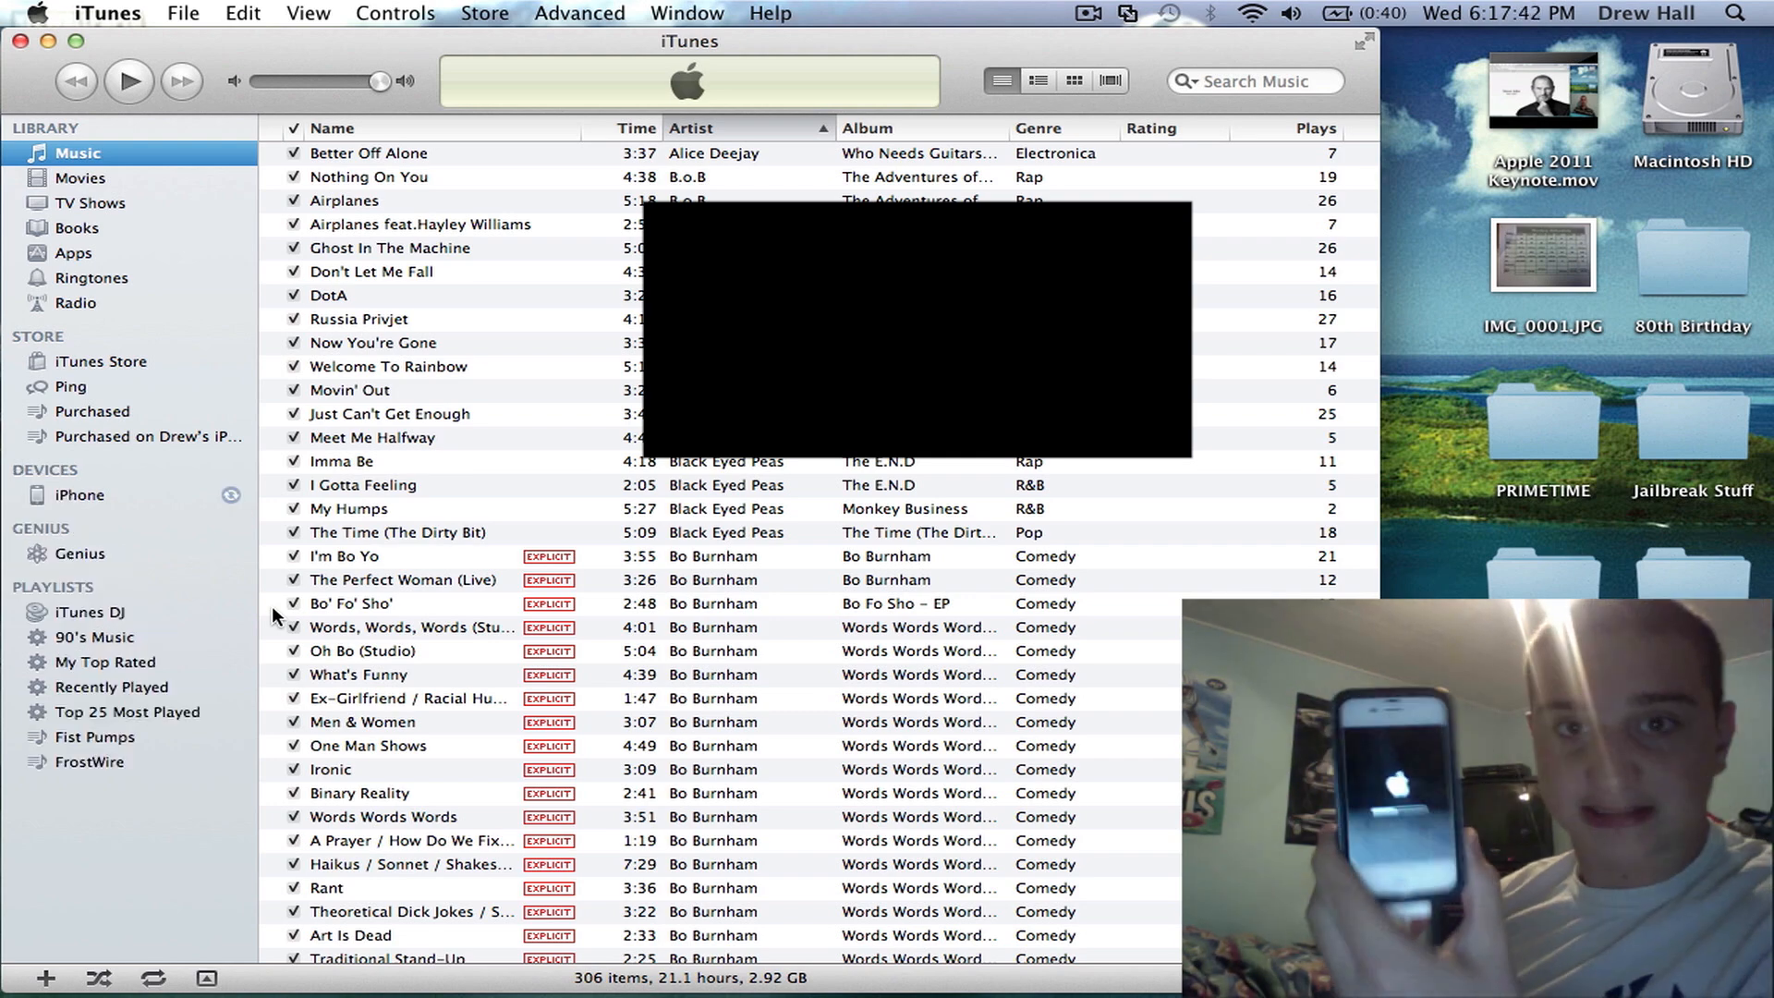
Set up the restored iPhone as new and uncheck both Automatically sync options
{"action": "left_click", "coordinate": [79, 495]}
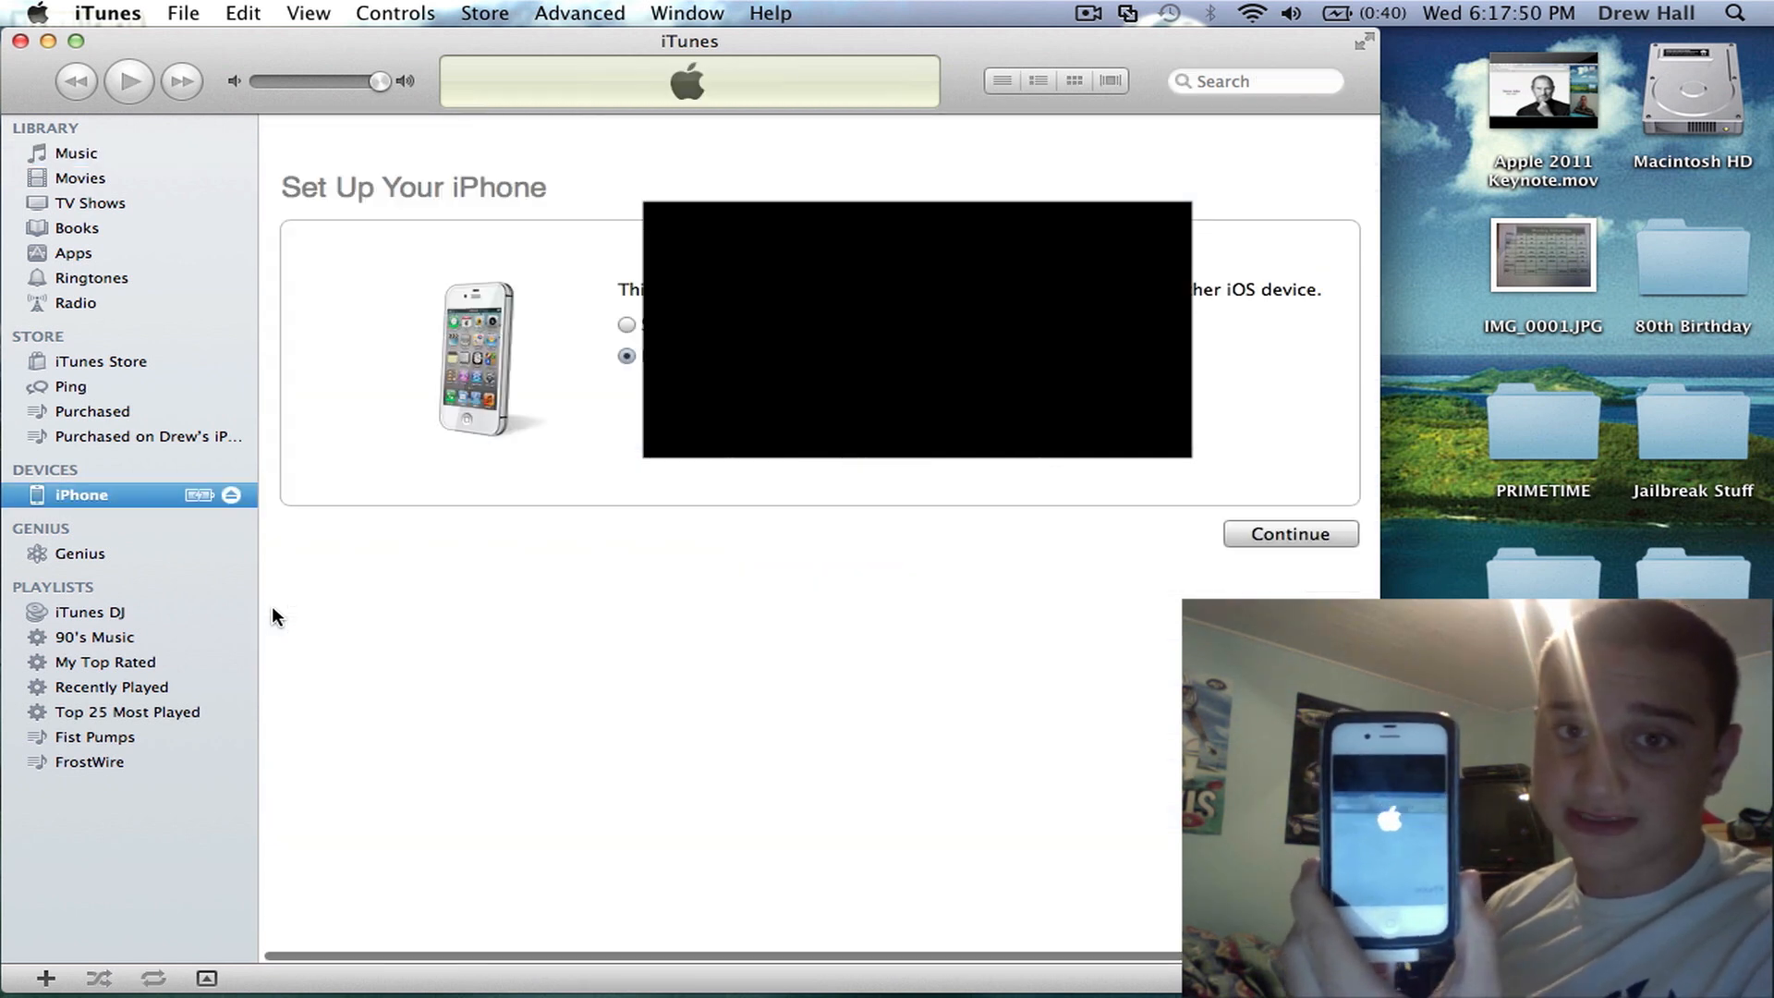
{"action": "mouse_move", "coordinate": [554, 347]}
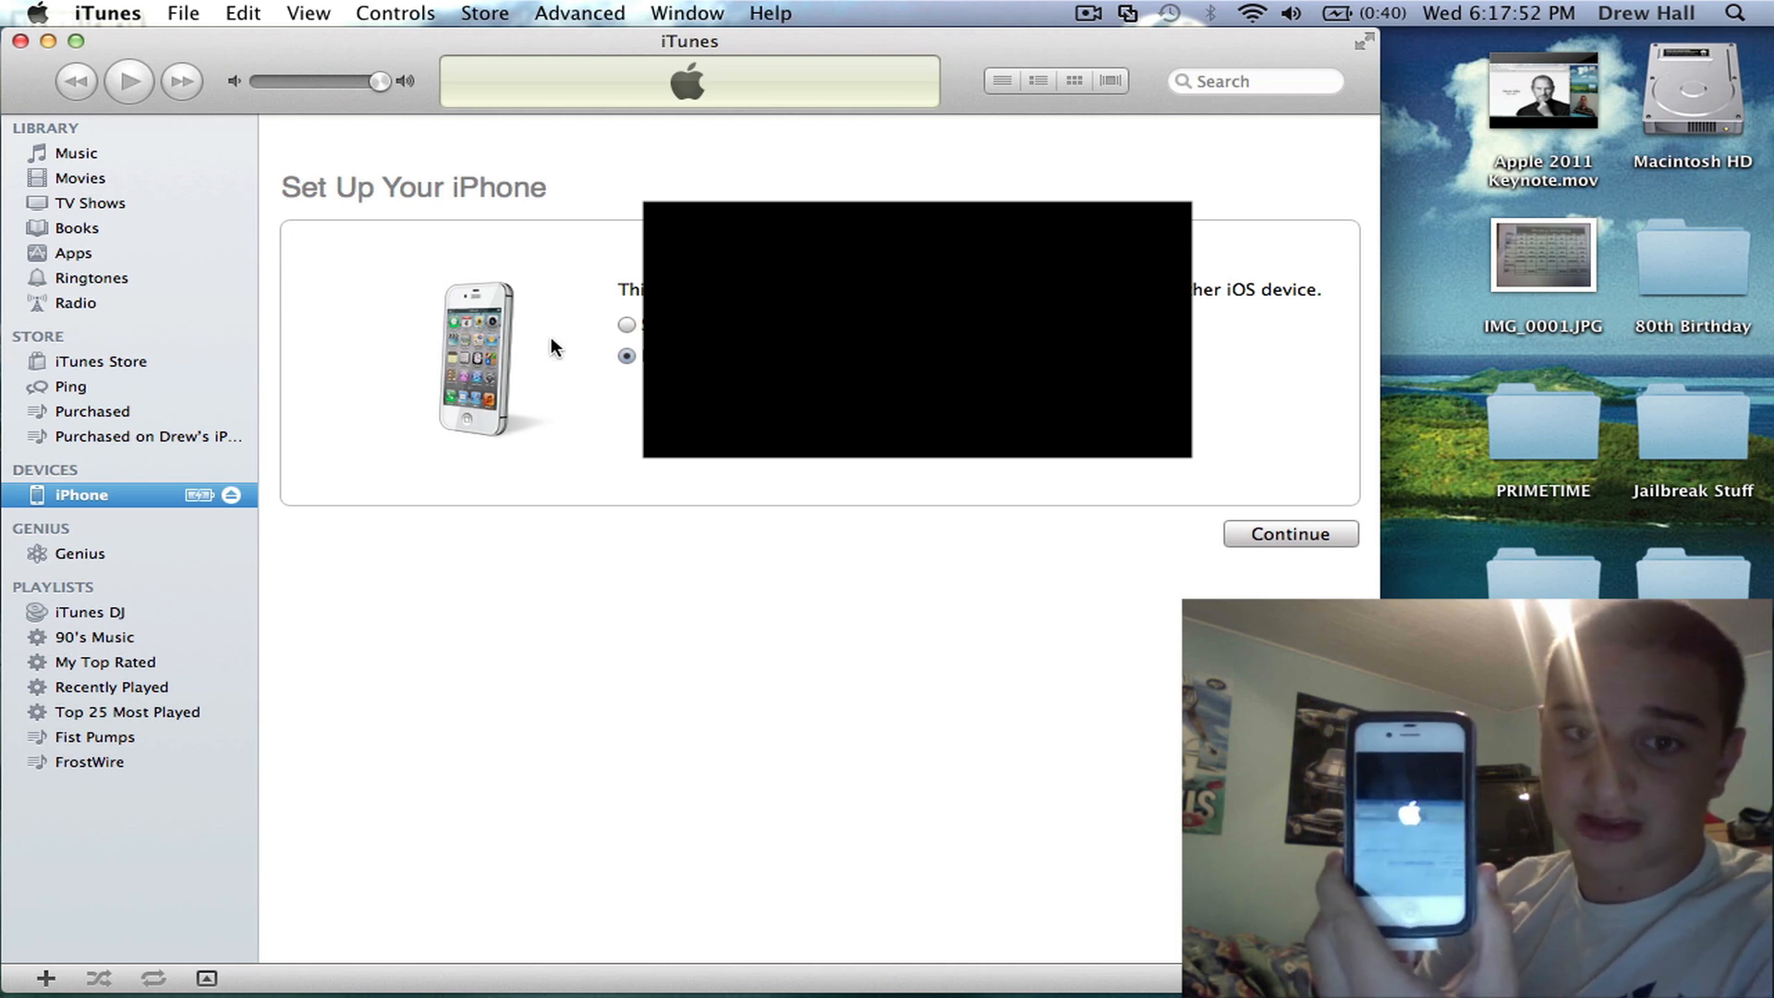
{"action": "left_click", "coordinate": [625, 324]}
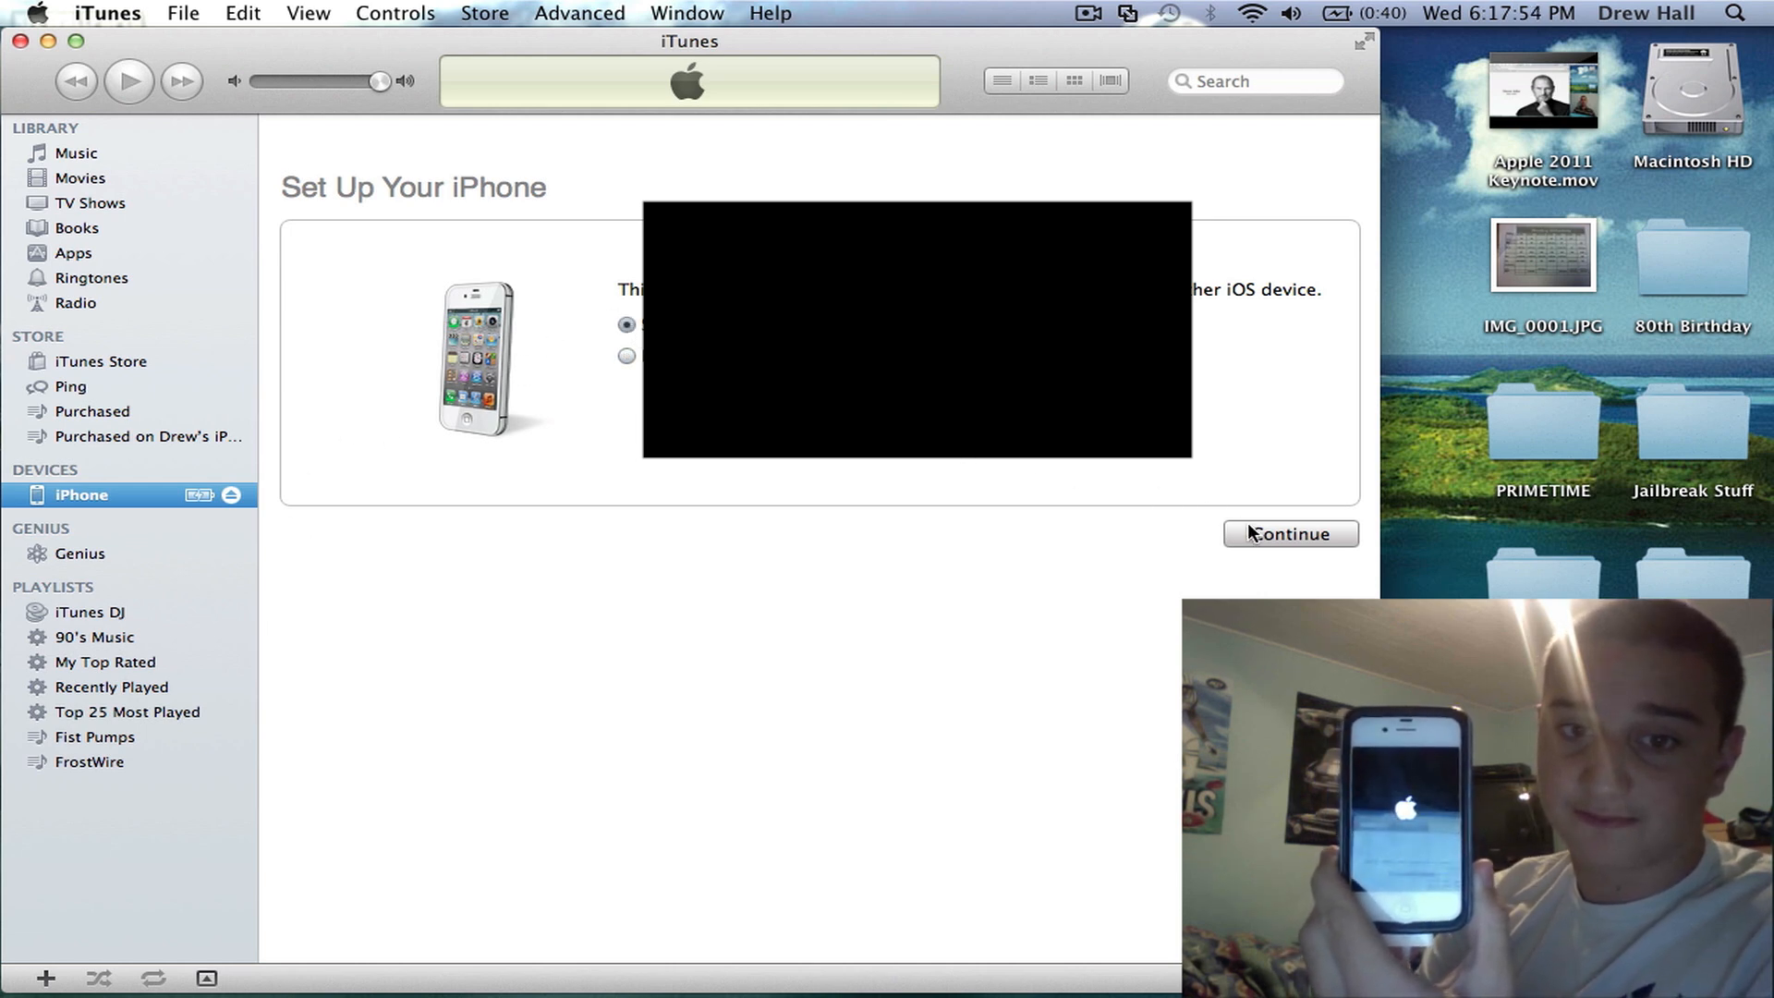
{"action": "left_click", "coordinate": [1289, 532]}
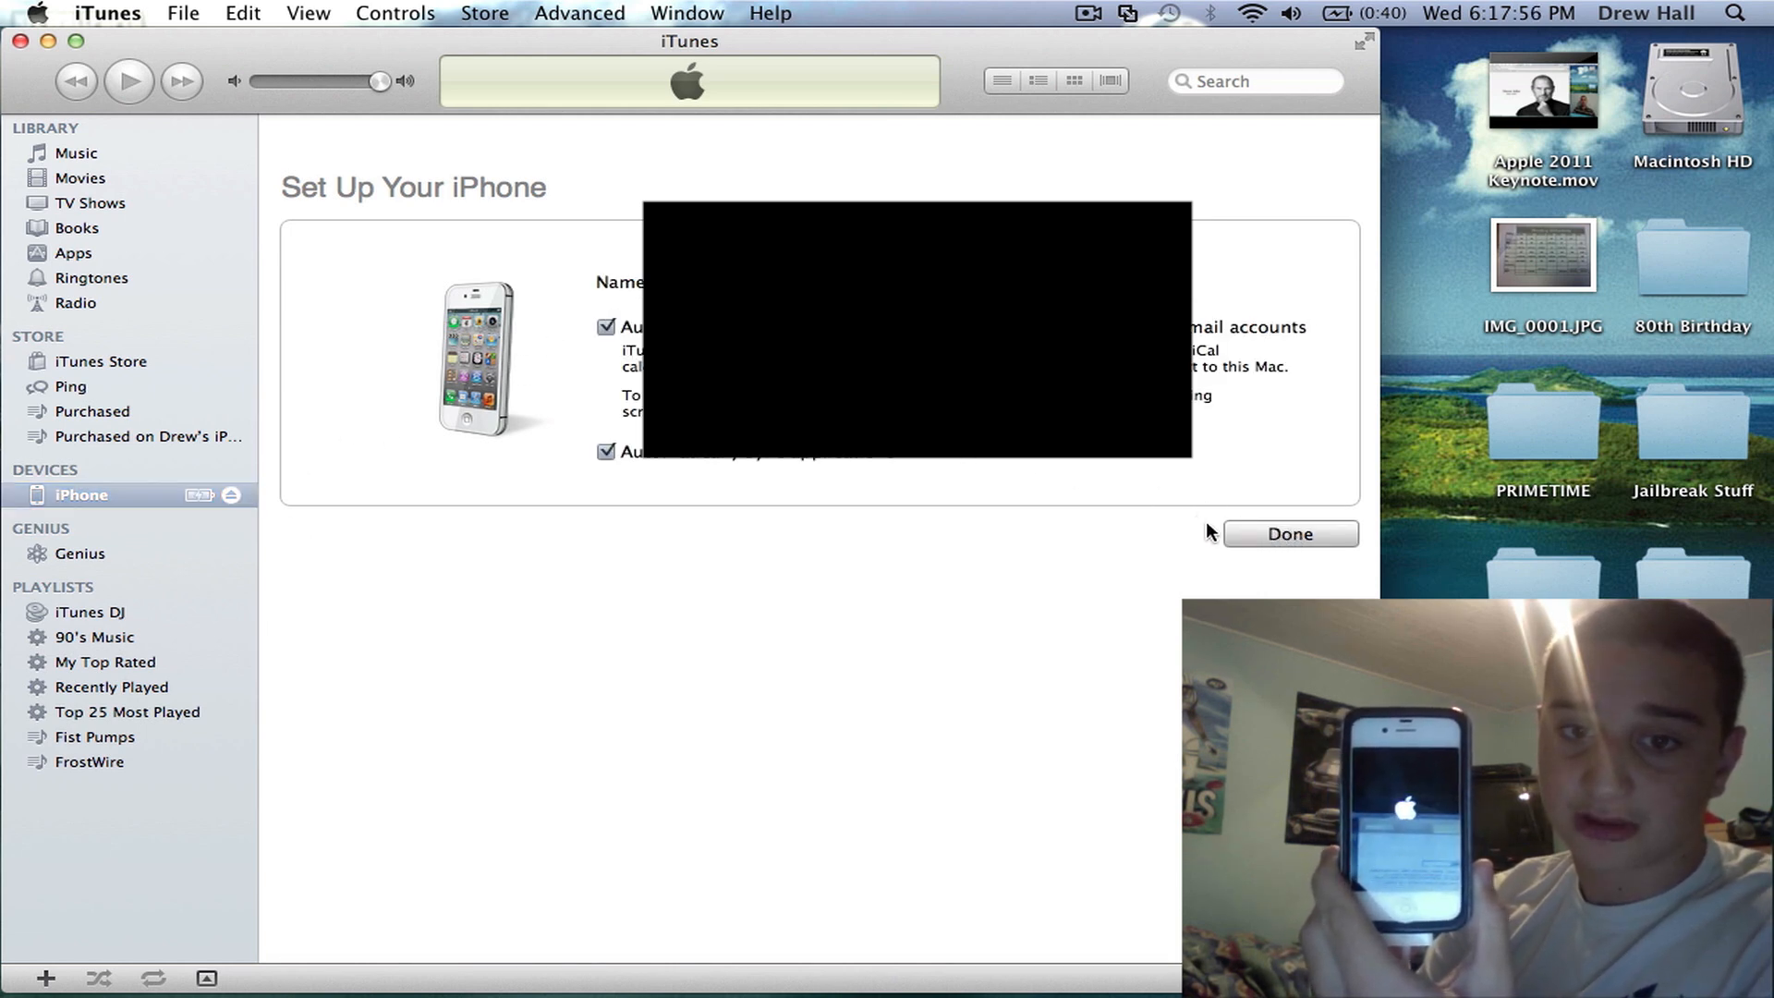
{"action": "left_click", "coordinate": [606, 327]}
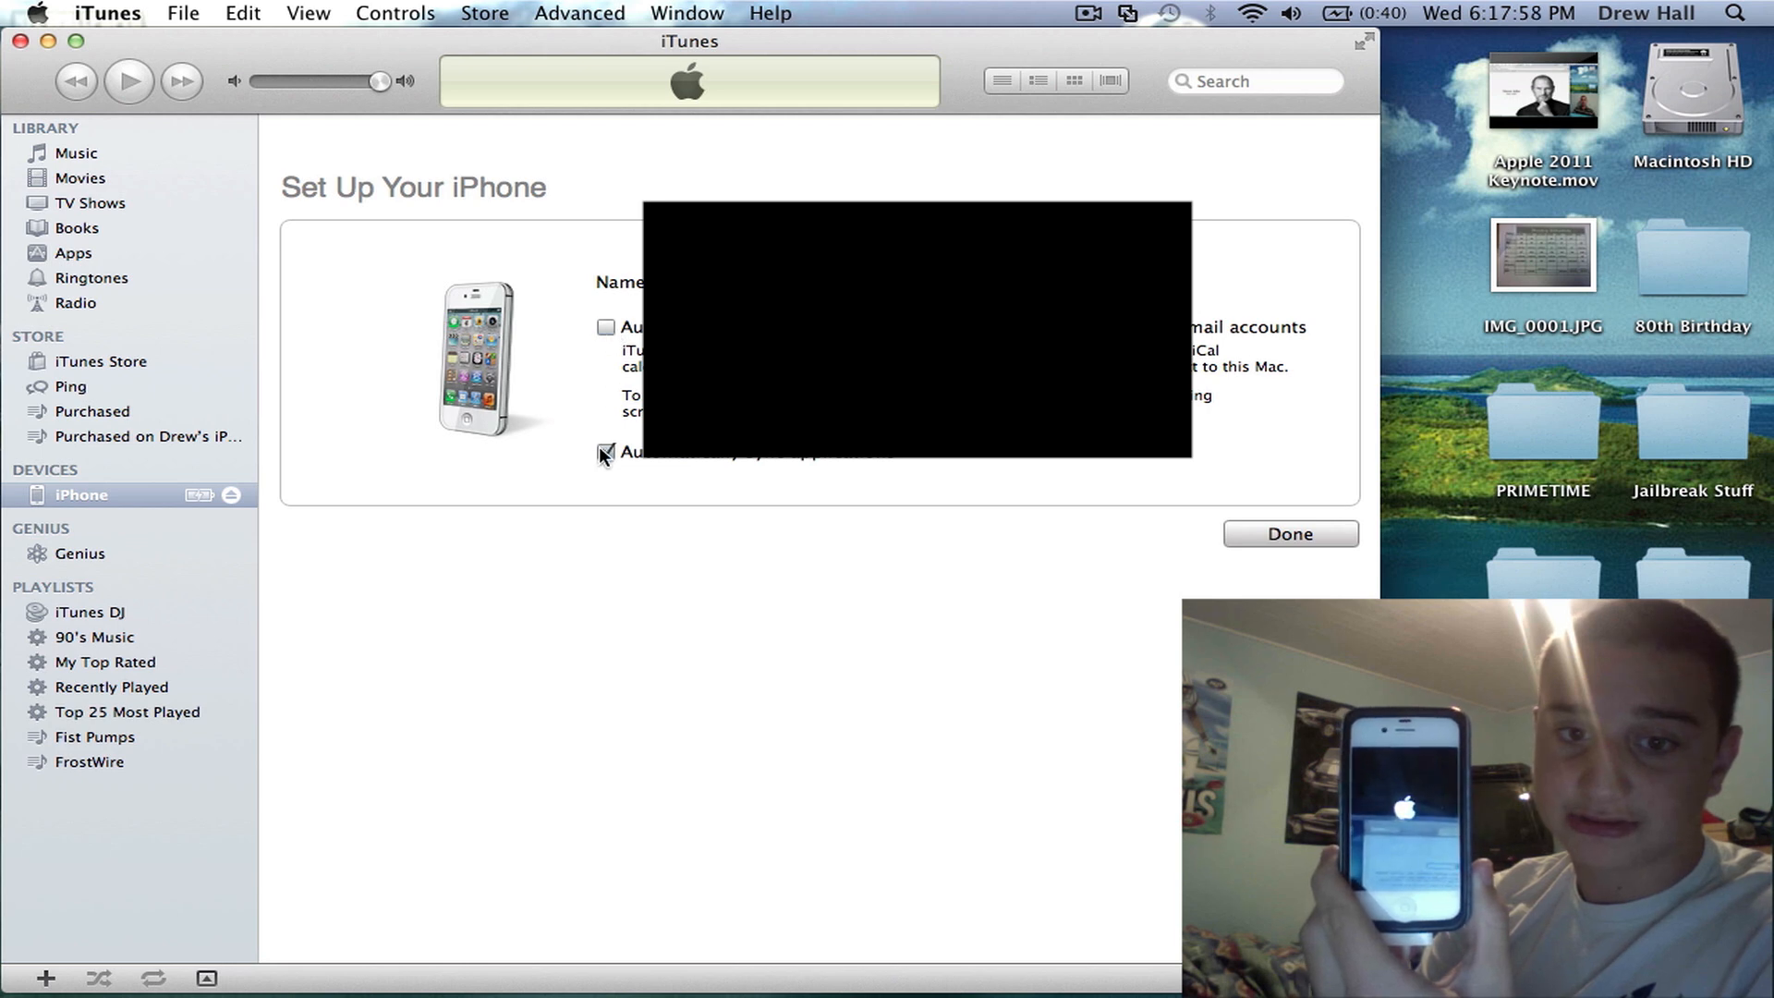
{"action": "left_click", "coordinate": [606, 455]}
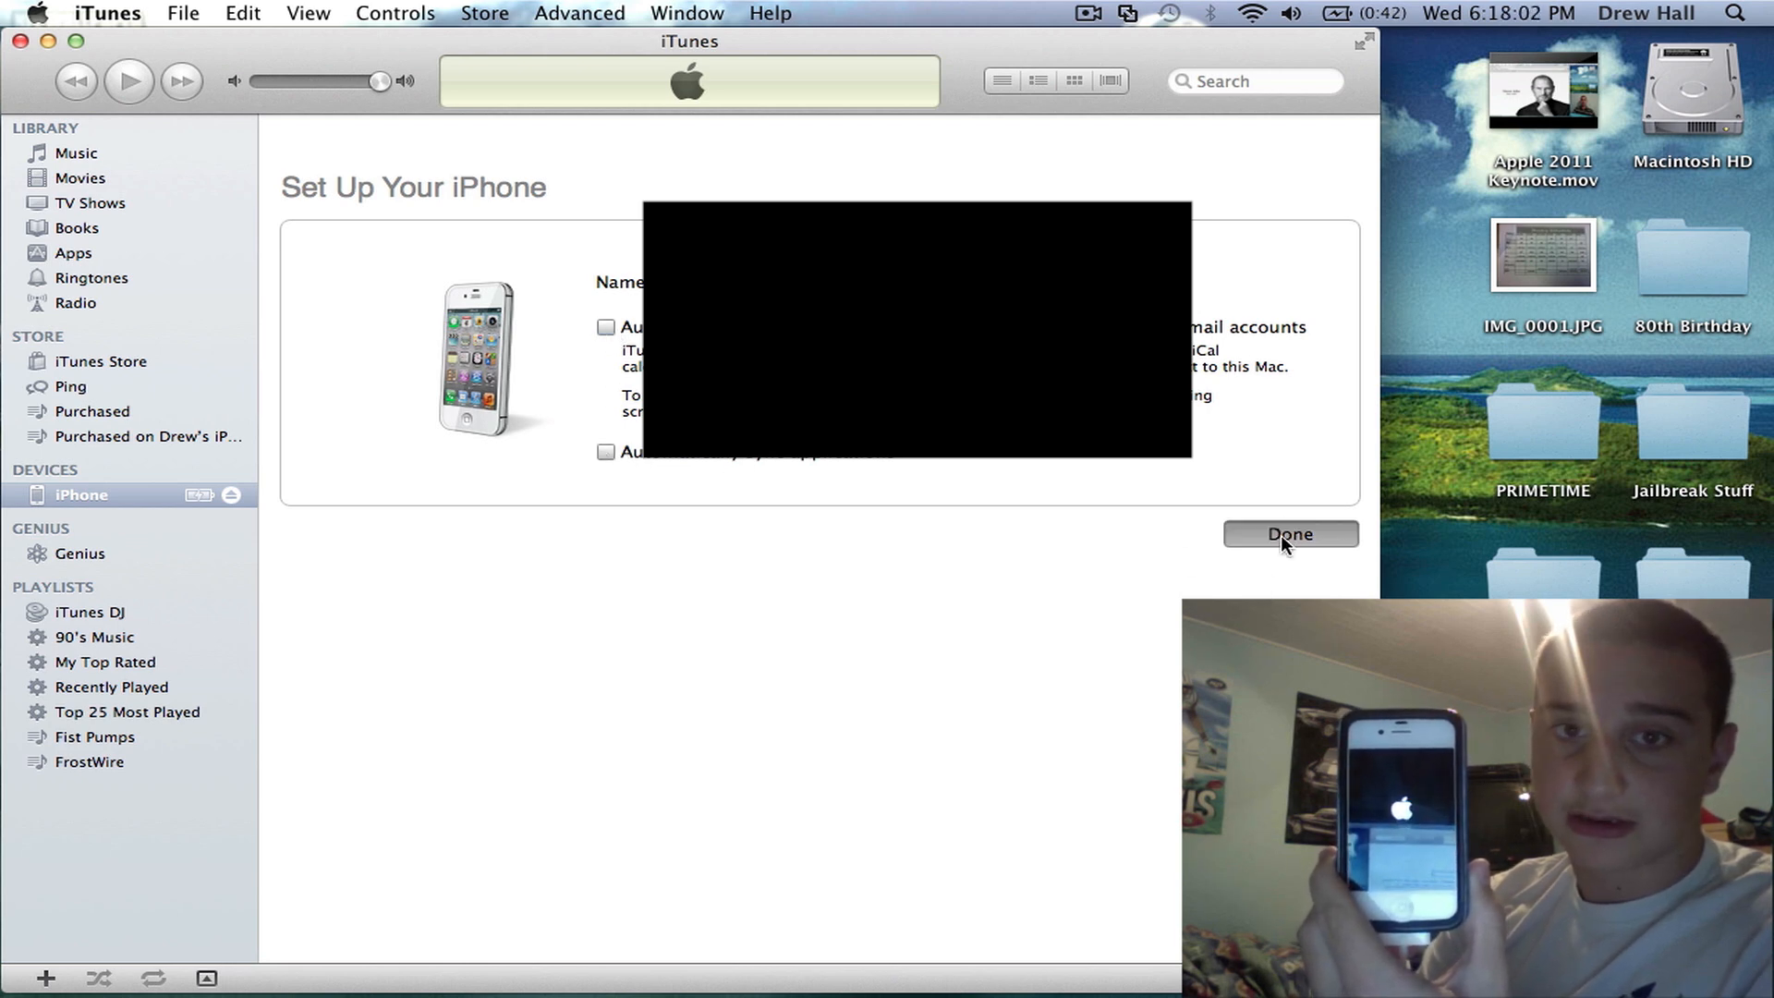
{"action": "left_click", "coordinate": [1290, 532]}
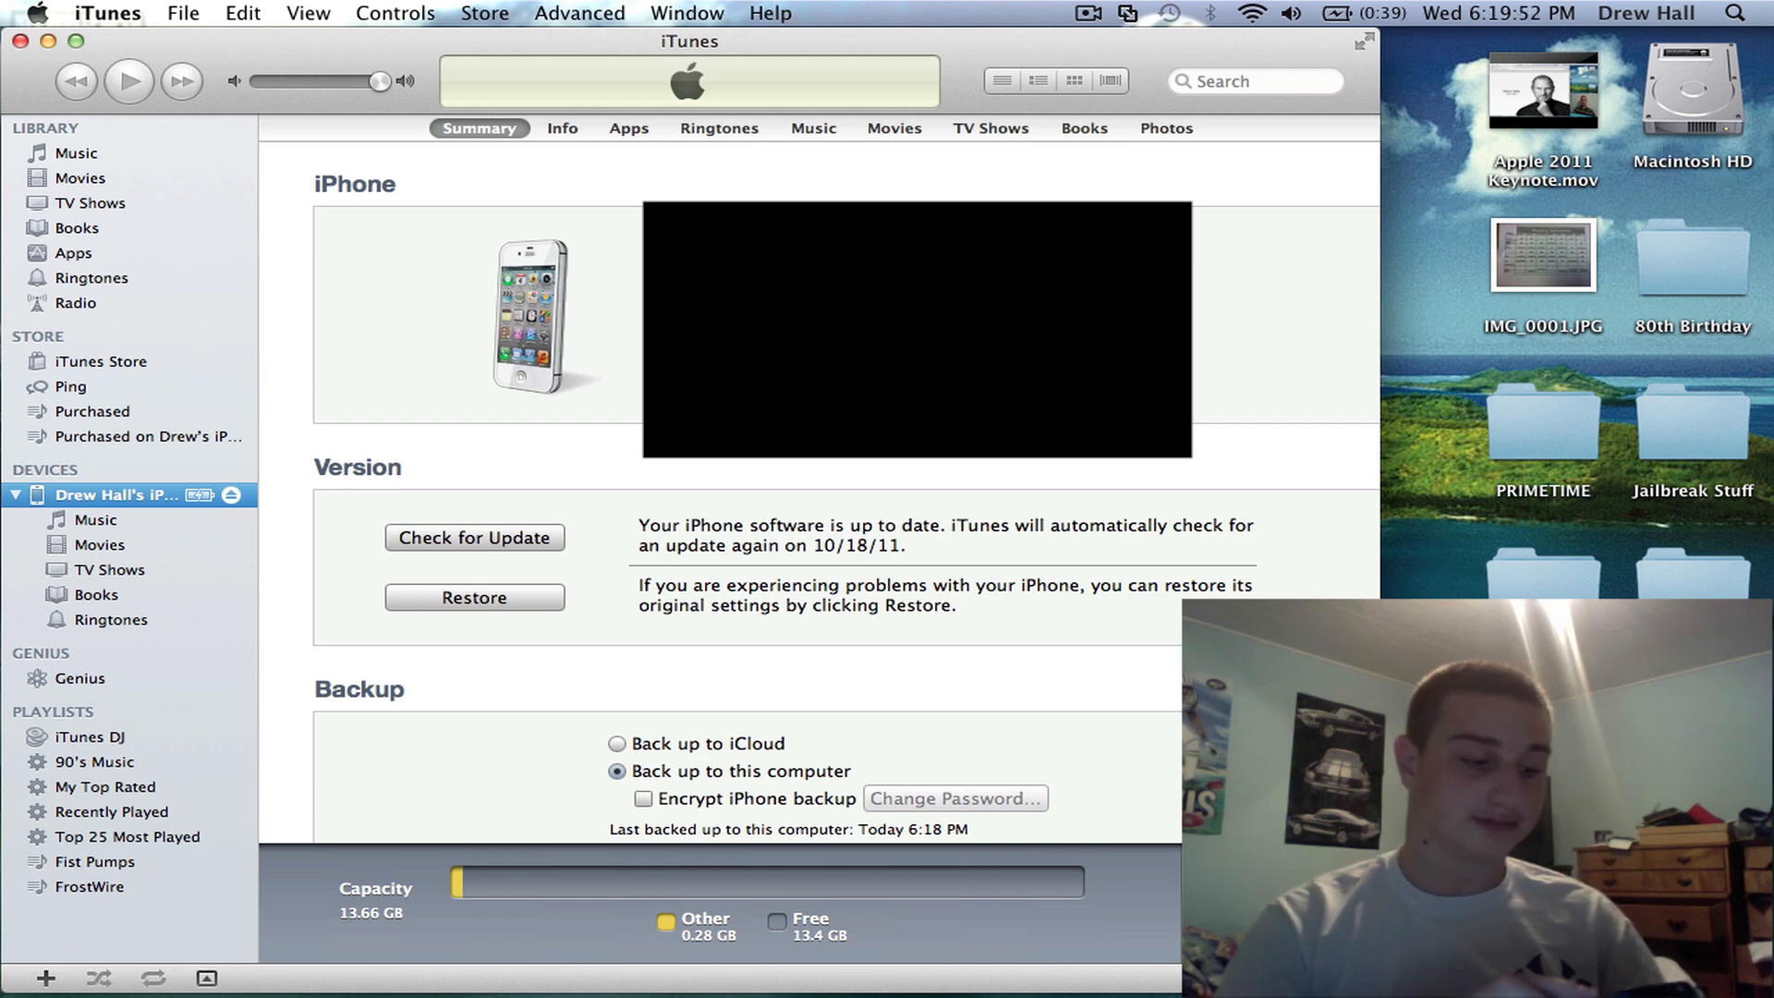
Select 'Back up to iCloud' in the Summary pane's Backup section
{"action": "left_click", "coordinate": [611, 743]}
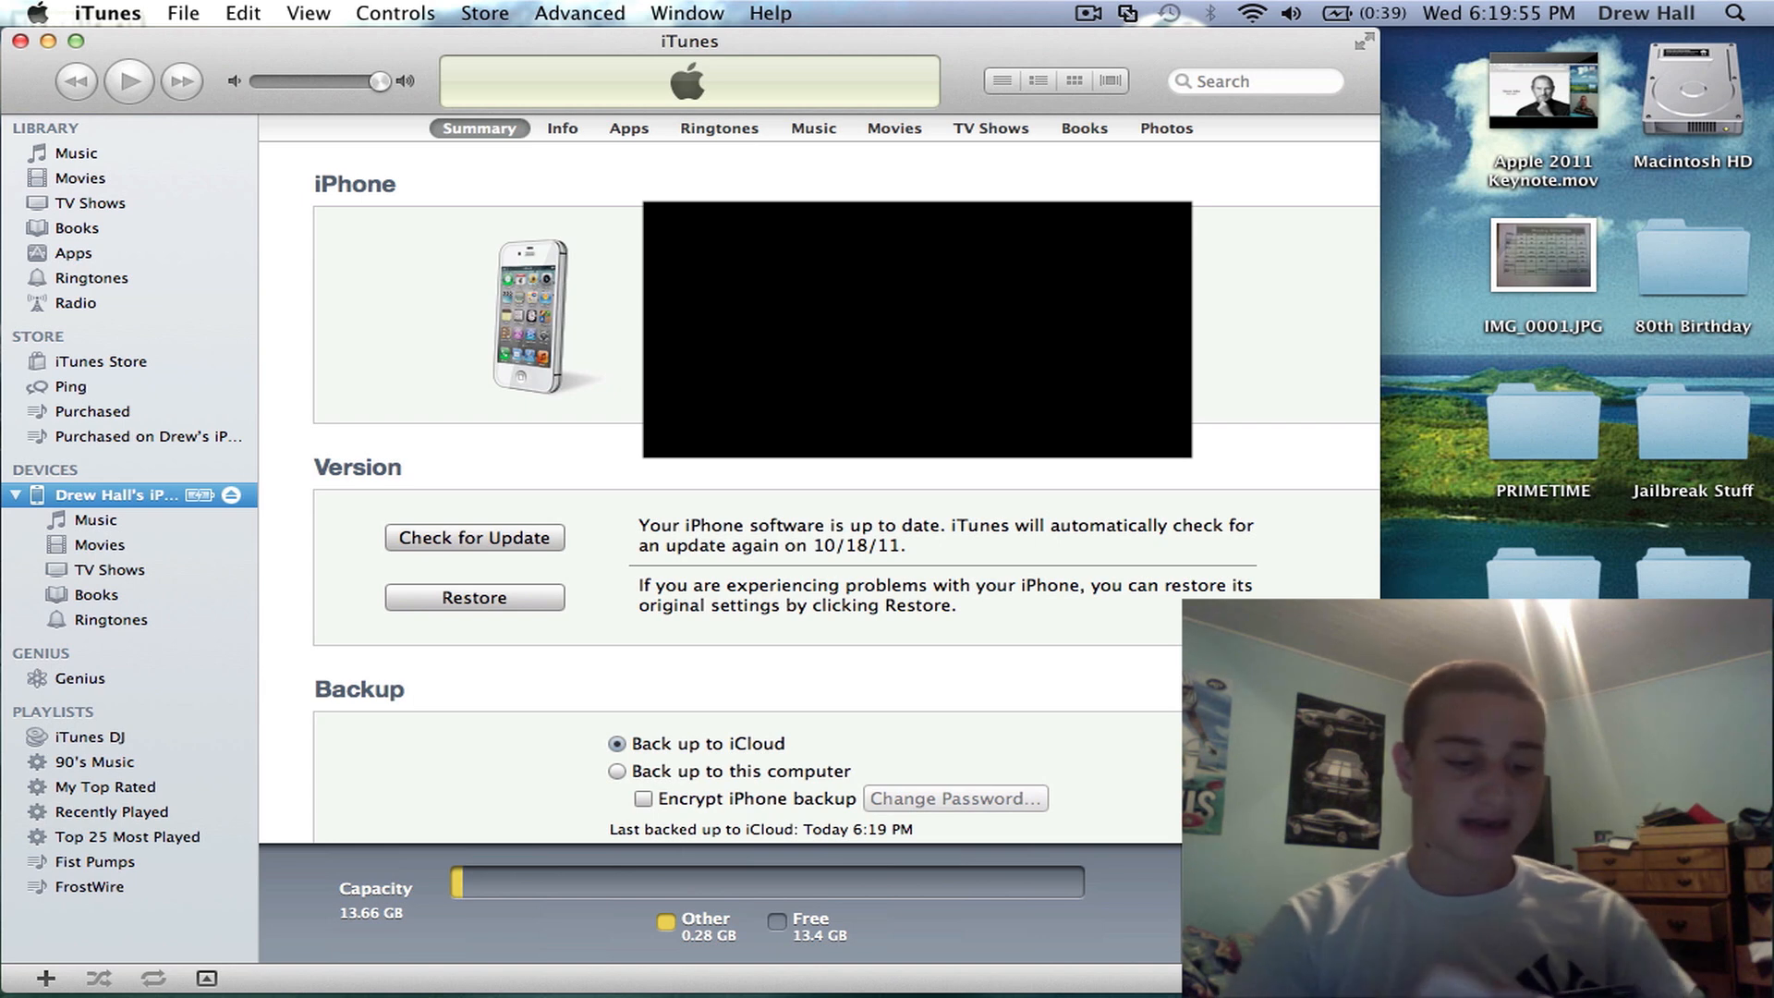